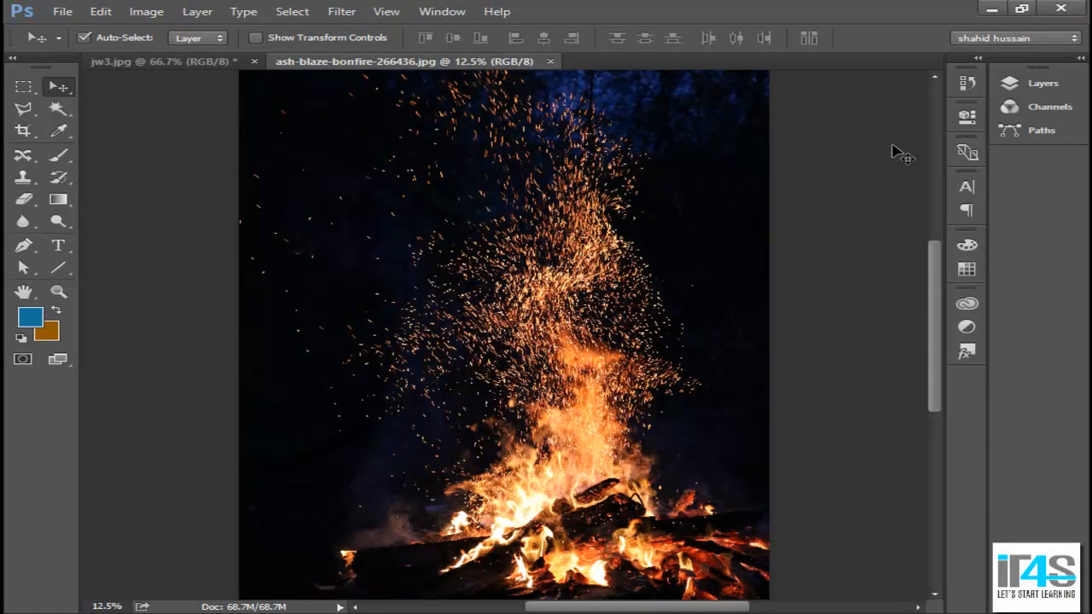
{"action": "mouse_move", "coordinate": [580, 232]}
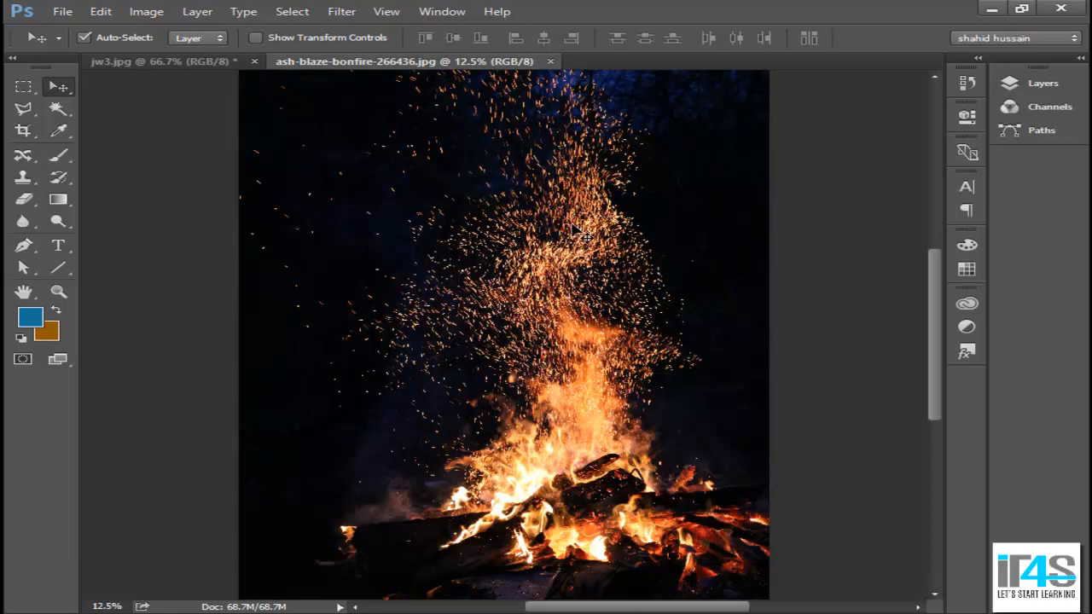
{"action": "mouse_move", "coordinate": [938, 293]}
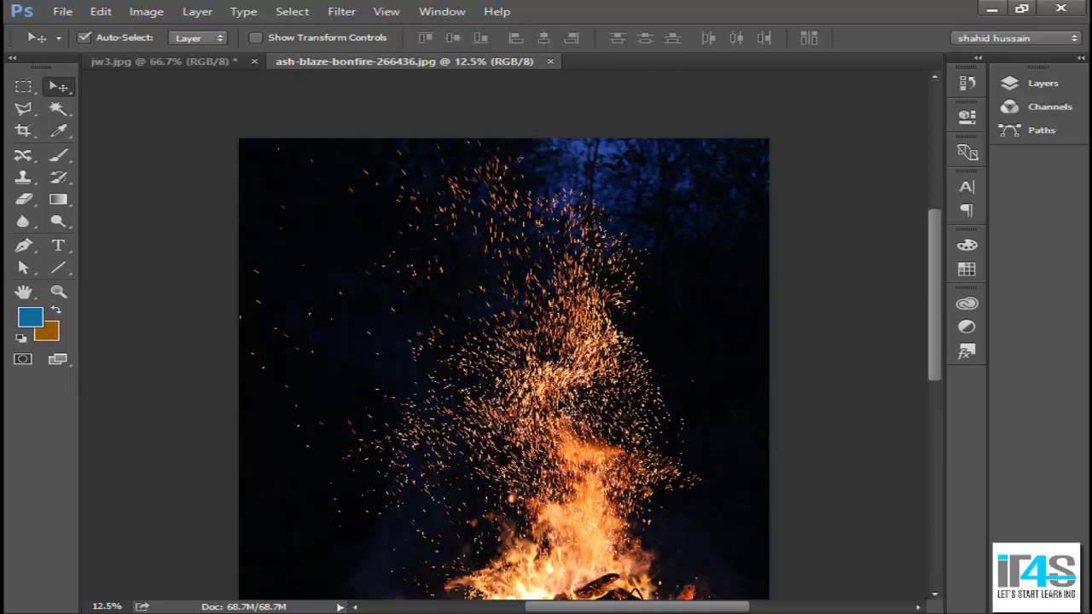
{"action": "mouse_move", "coordinate": [913, 256]}
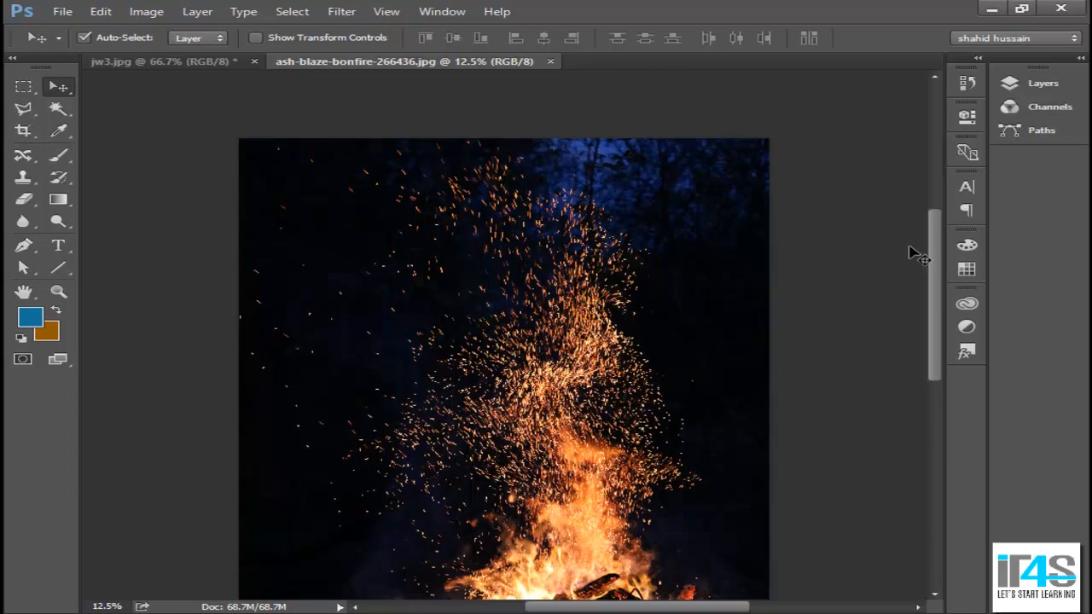
{"action": "mouse_move", "coordinate": [623, 307]}
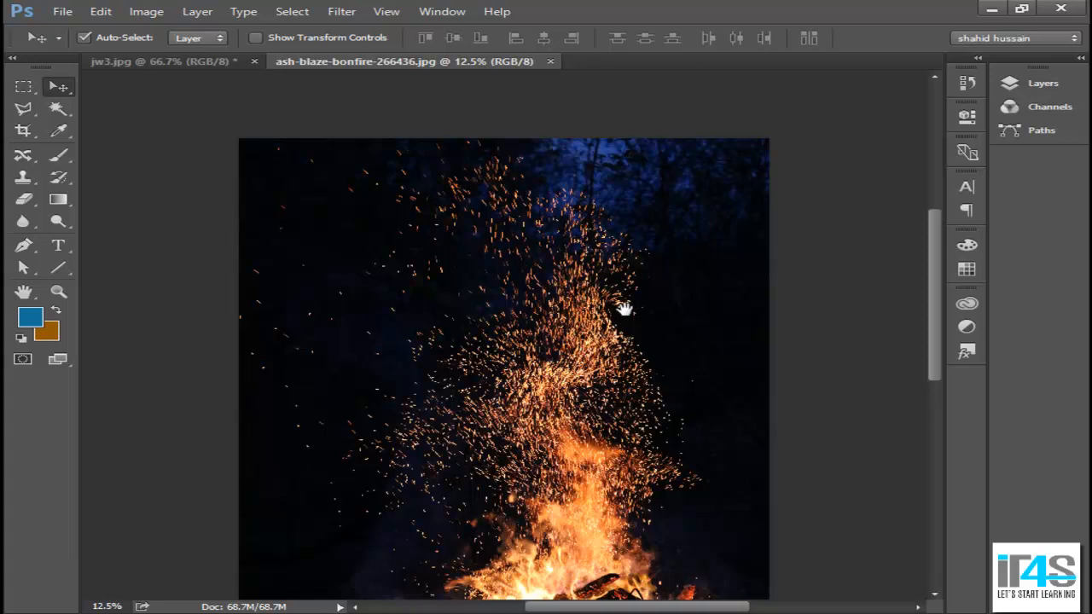
- Expand the Channels panel to list the bonfire's RGB, Red, Green and Blue channels
{"action": "scroll", "scroll_direction": "down", "scroll_amount": 3}
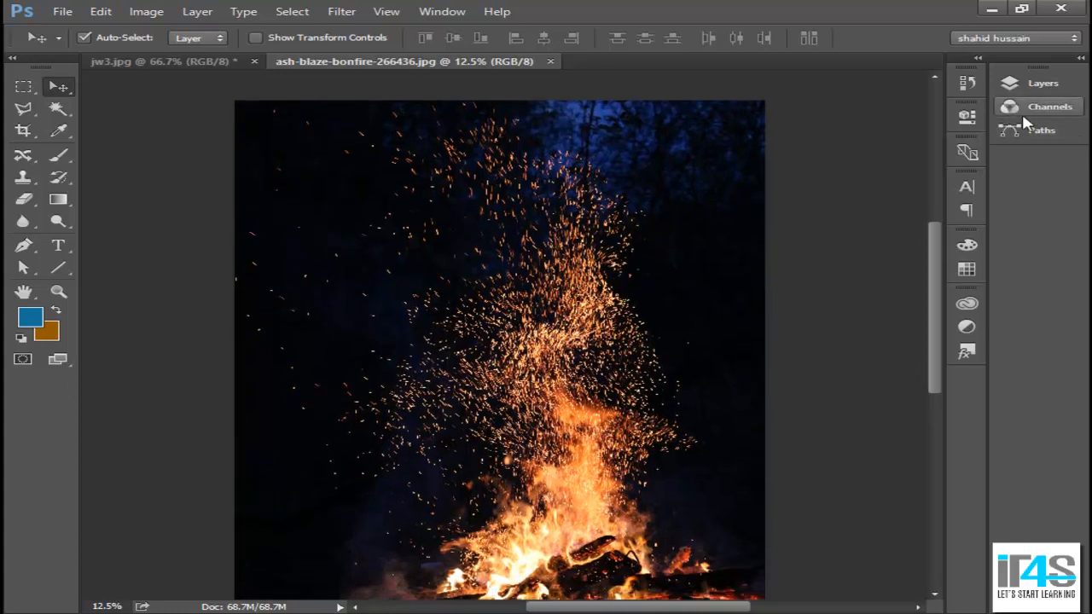
{"action": "mouse_move", "coordinate": [1051, 106]}
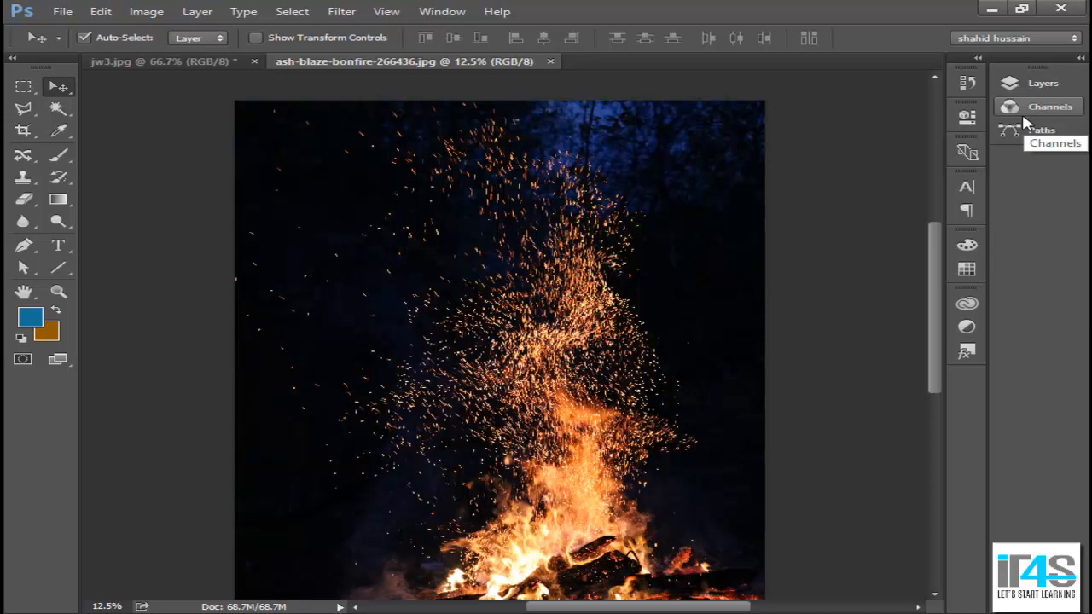
{"action": "mouse_move", "coordinate": [1024, 120]}
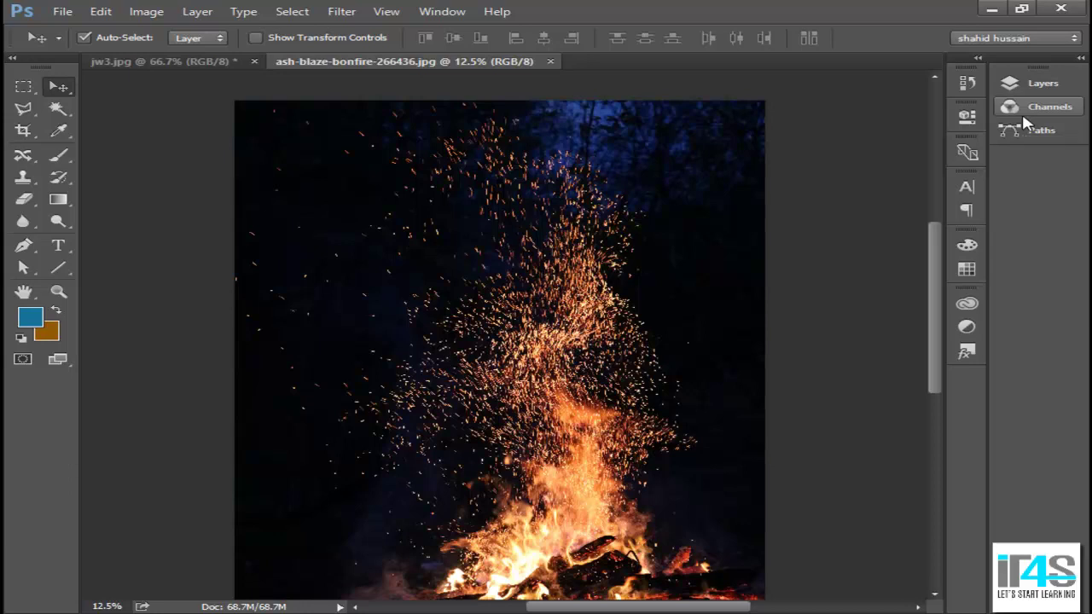
{"action": "mouse_move", "coordinate": [635, 299]}
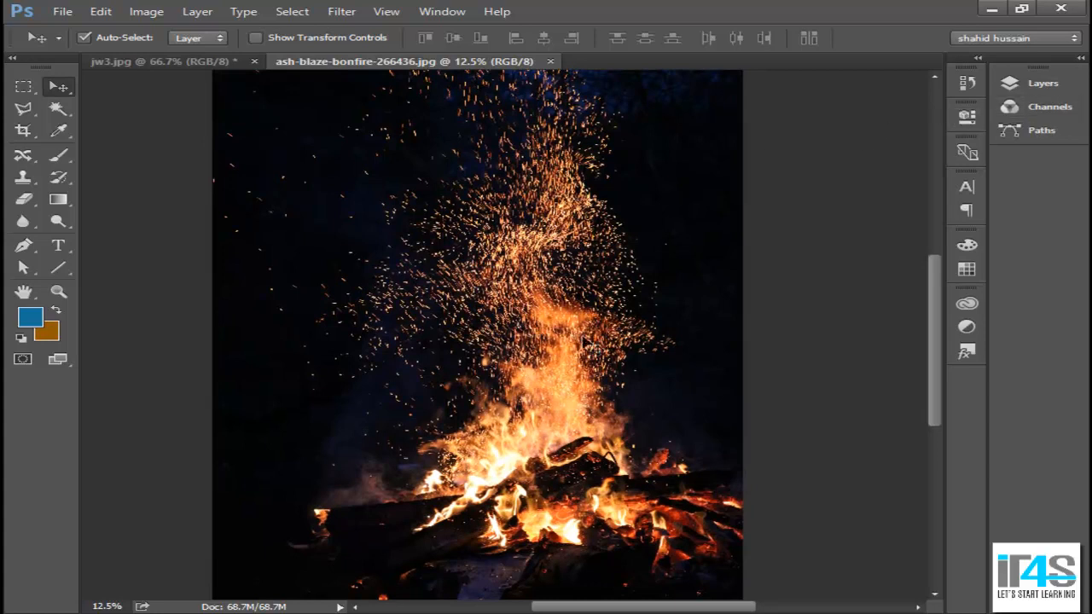
{"action": "mouse_move", "coordinate": [1051, 106]}
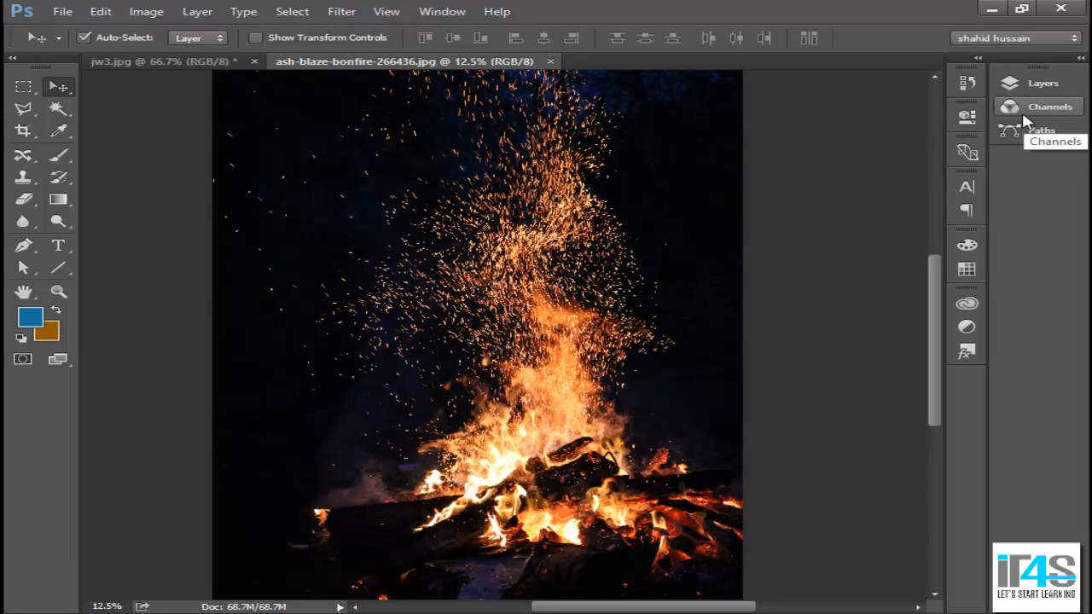
{"action": "left_click", "coordinate": [1051, 106]}
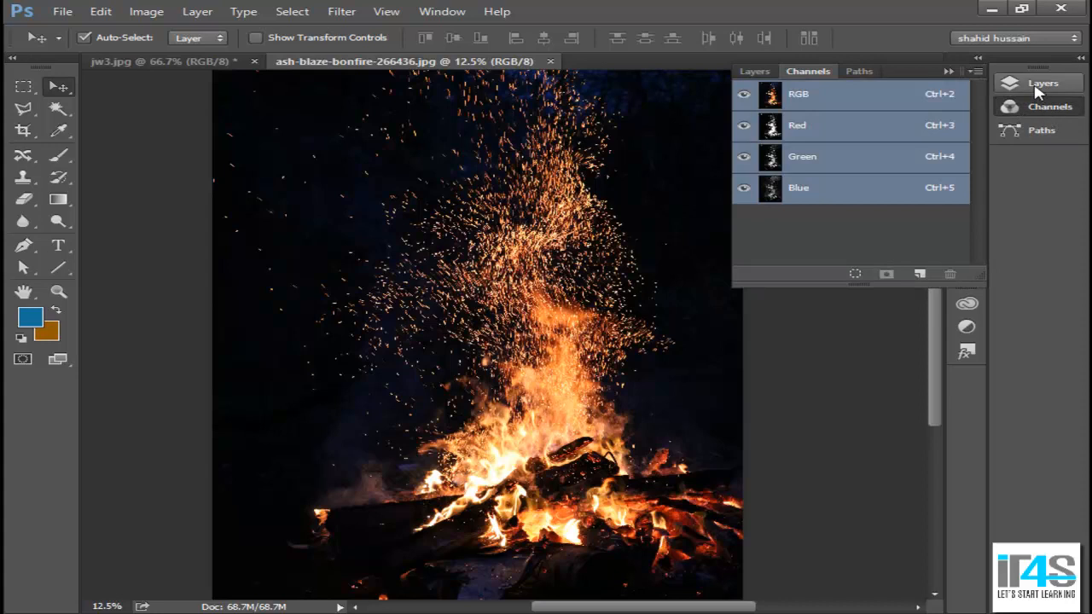
{"action": "left_click", "coordinate": [754, 71]}
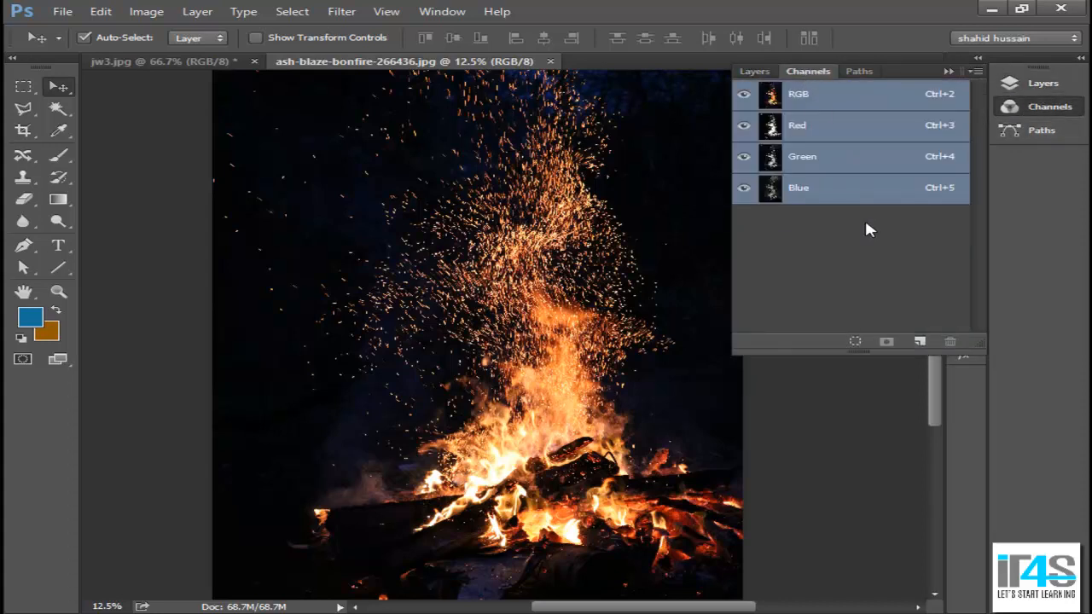
{"action": "mouse_move", "coordinate": [204, 443]}
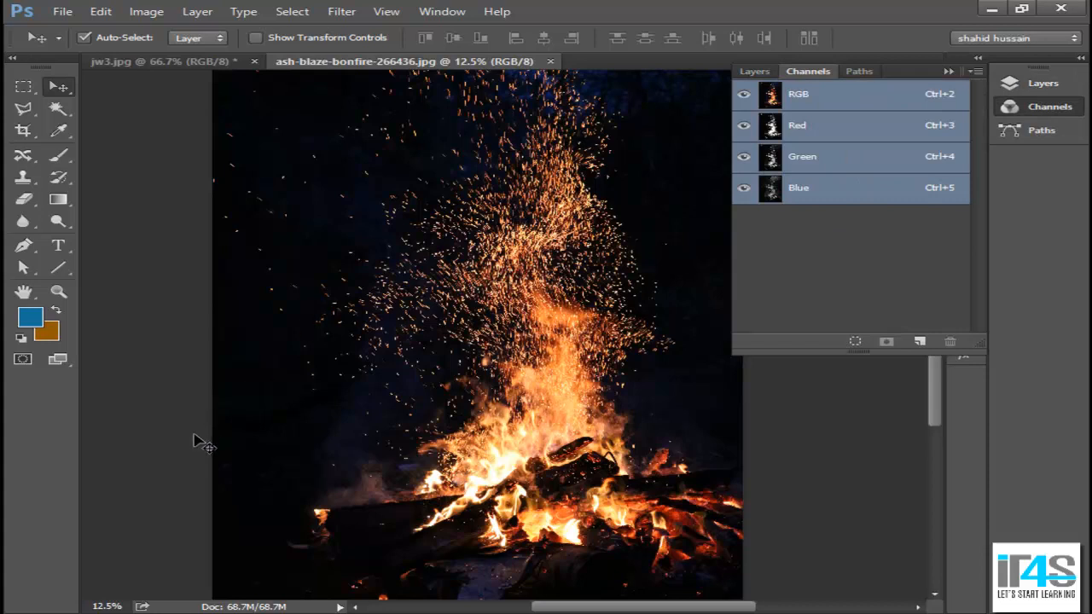
{"action": "mouse_move", "coordinate": [232, 423]}
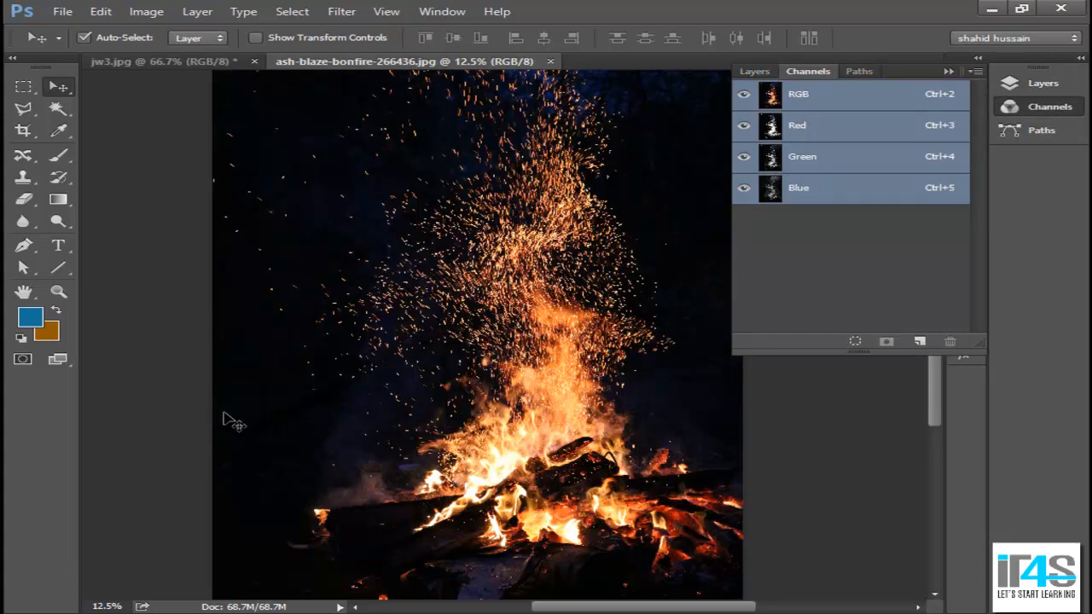
{"action": "mouse_move", "coordinate": [247, 280]}
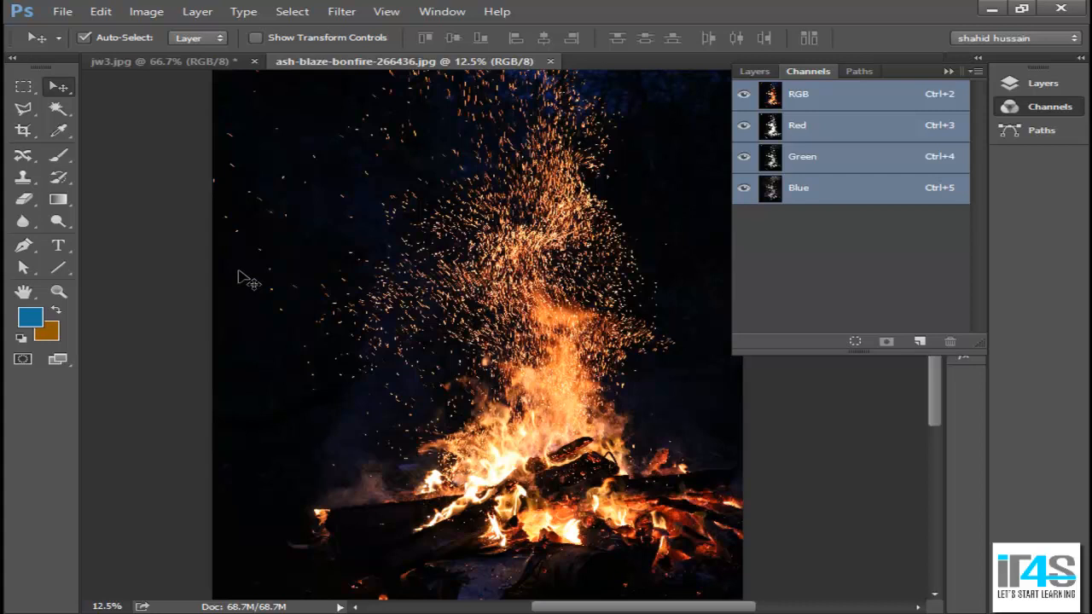
{"action": "mouse_move", "coordinate": [642, 287]}
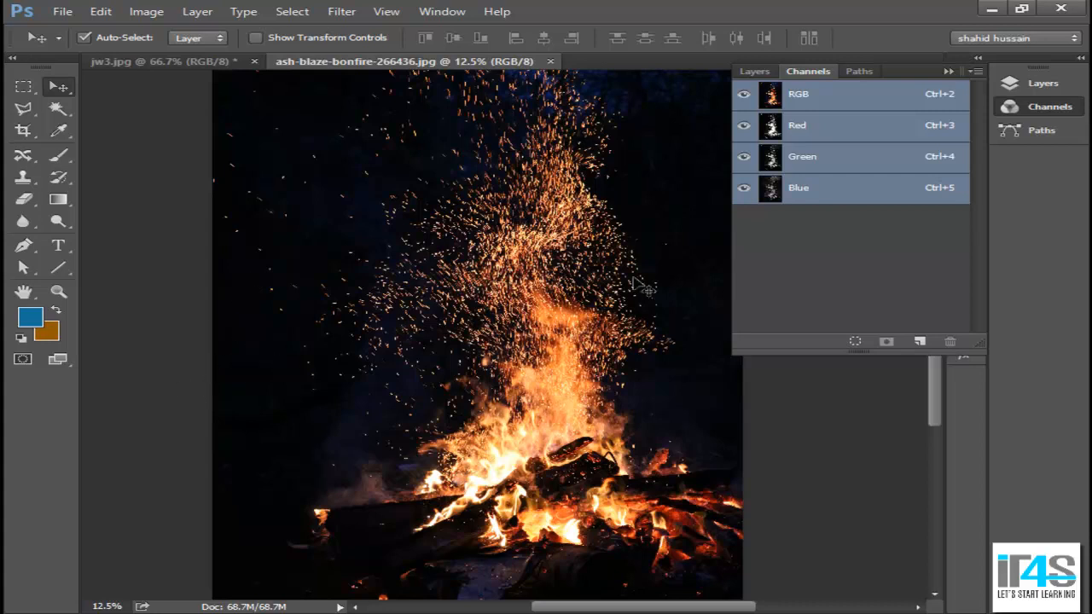
- View Red, Green and Blue channels individually for contrast, settling on Red as the best source
{"action": "left_click", "coordinate": [797, 127]}
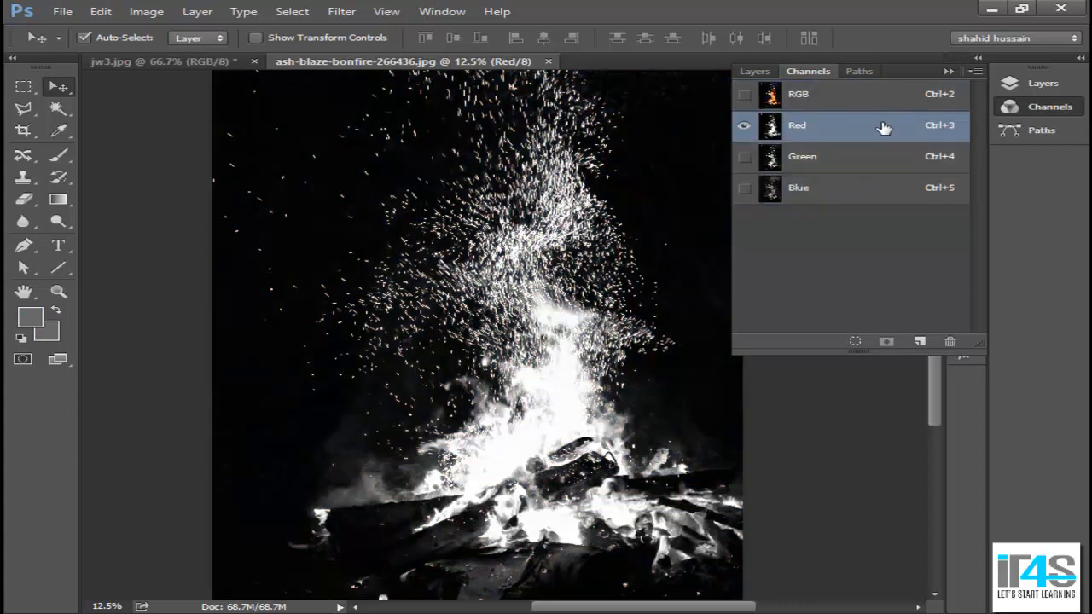
{"action": "left_click", "coordinate": [803, 157]}
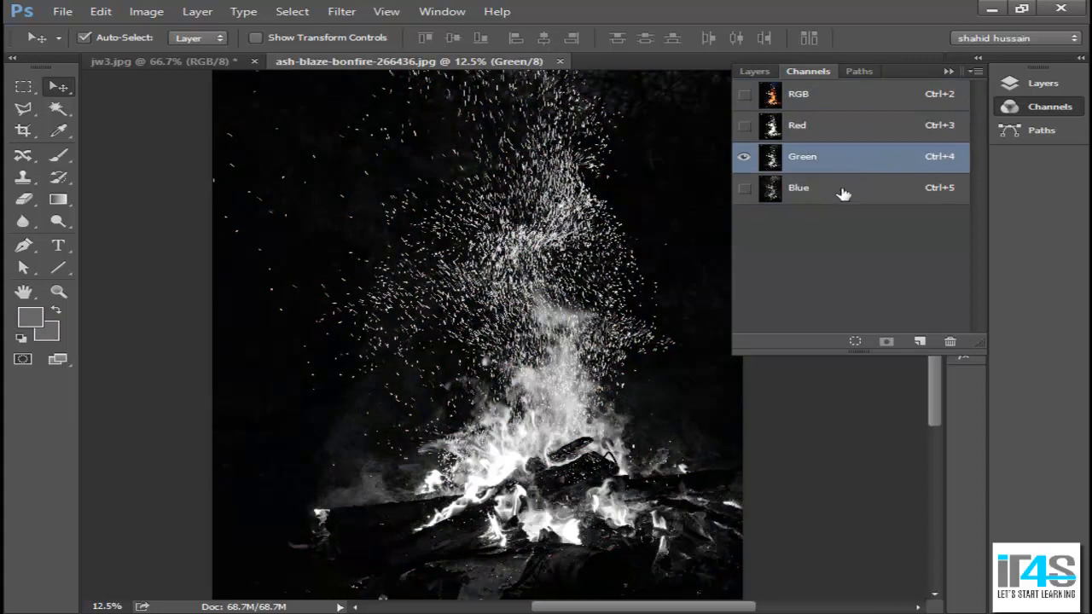
{"action": "left_click", "coordinate": [799, 186]}
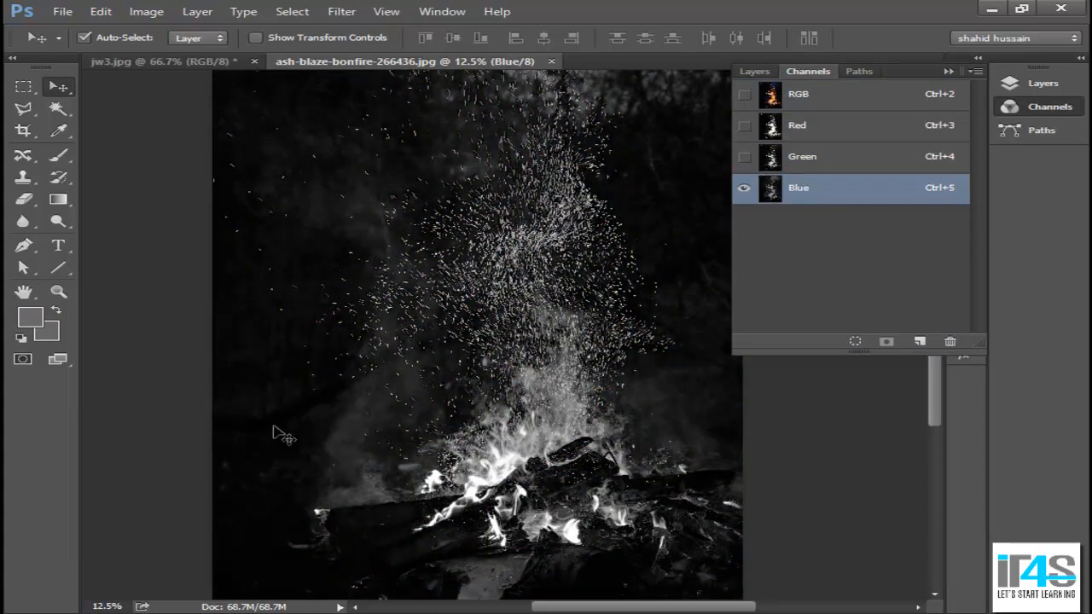
{"action": "mouse_move", "coordinate": [225, 440]}
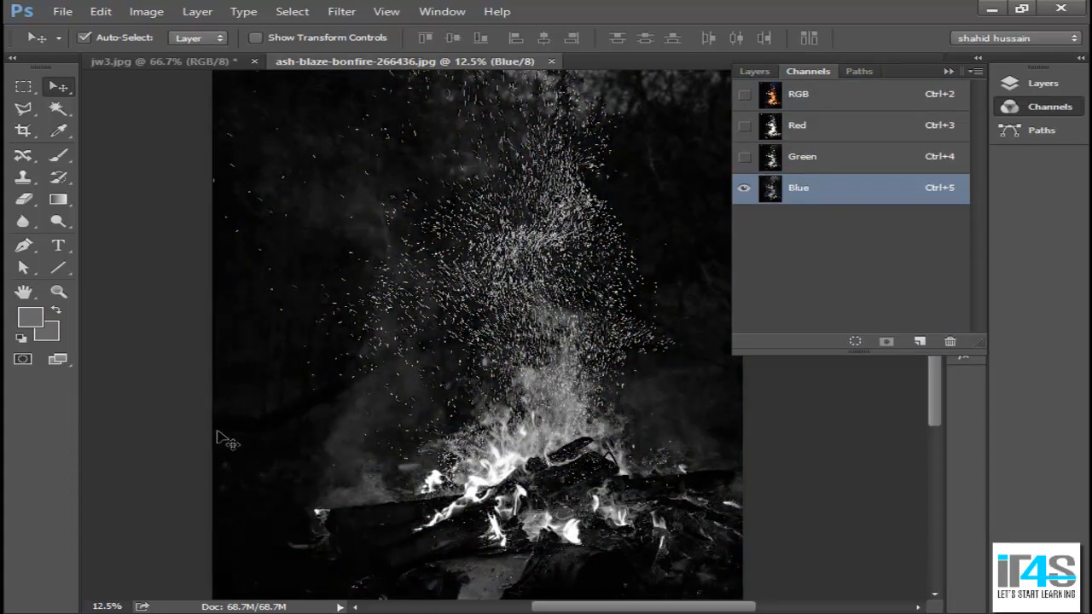
{"action": "mouse_move", "coordinate": [247, 408]}
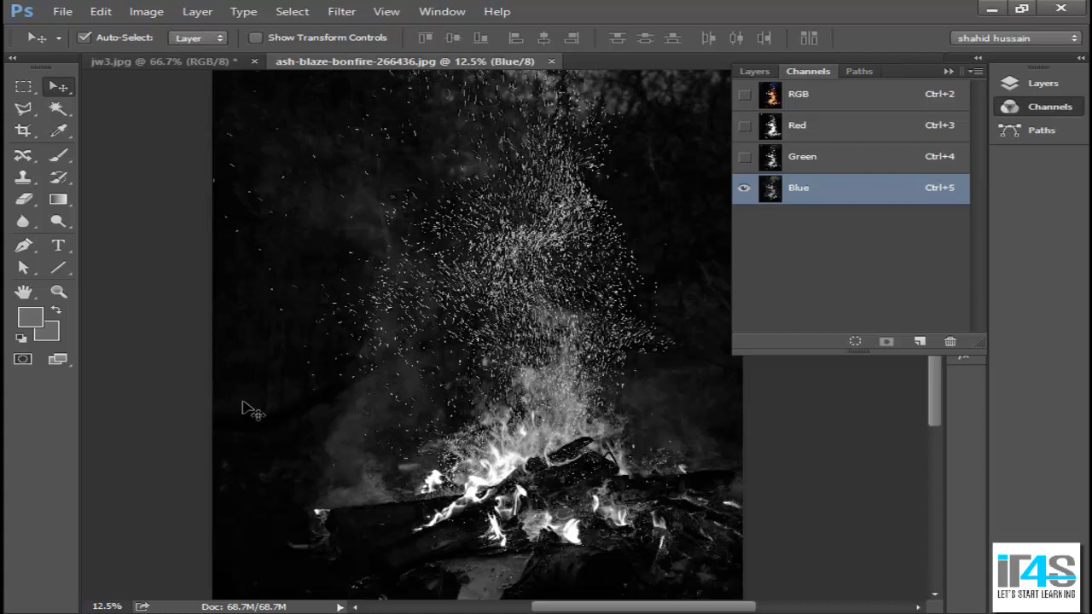
{"action": "mouse_move", "coordinate": [564, 284]}
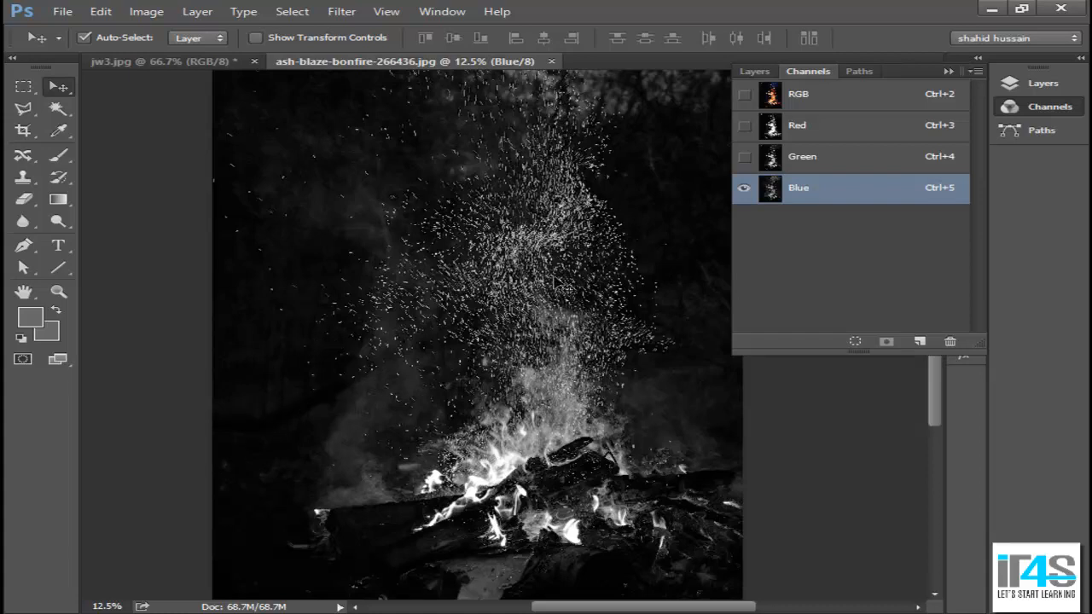
{"action": "left_click", "coordinate": [797, 126]}
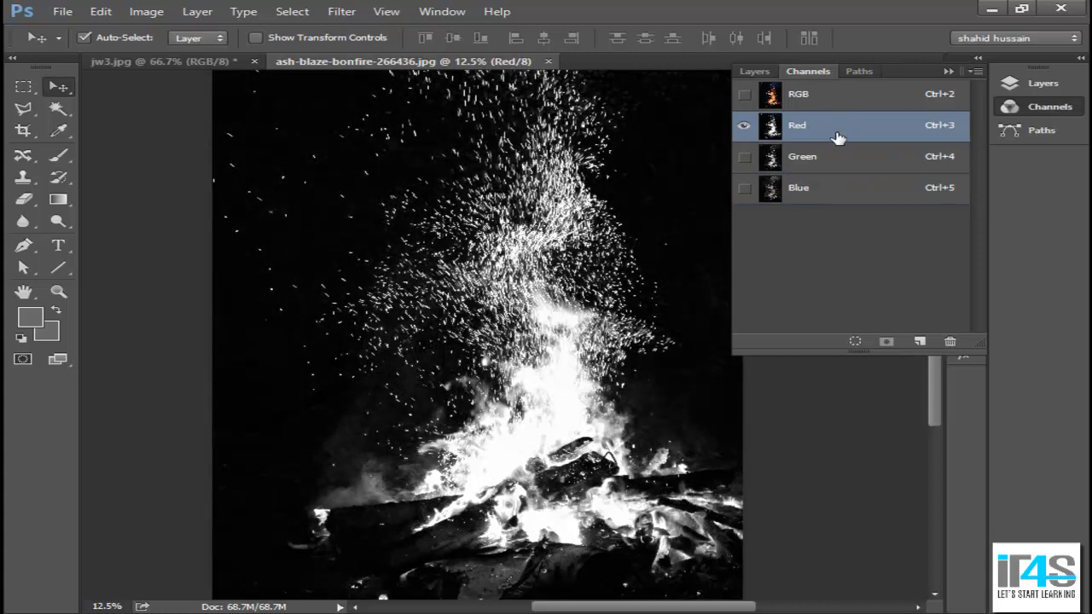
{"action": "left_click", "coordinate": [799, 186]}
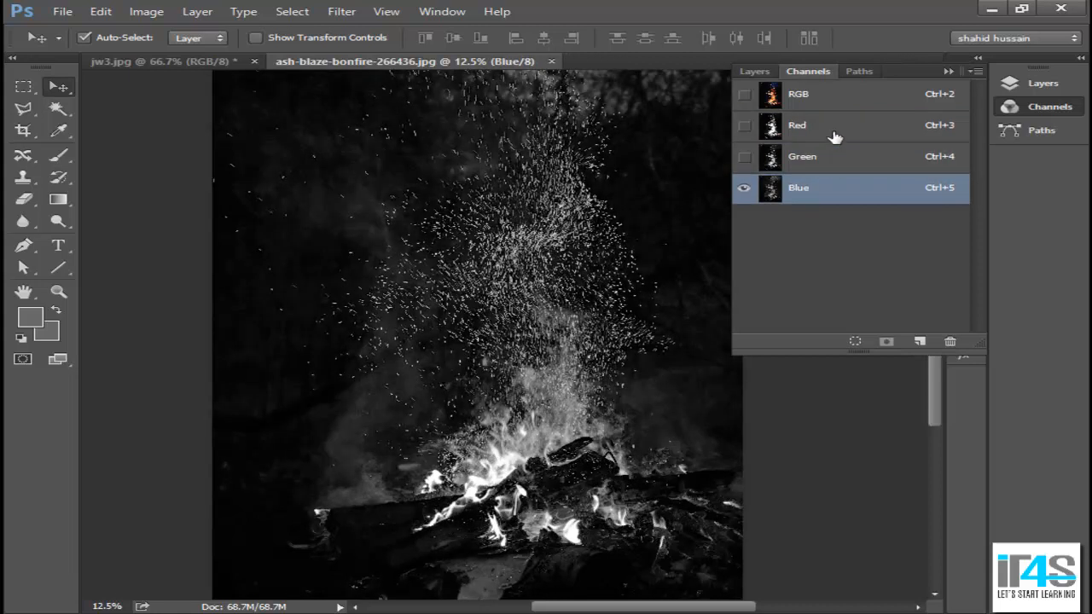
{"action": "left_click", "coordinate": [797, 126]}
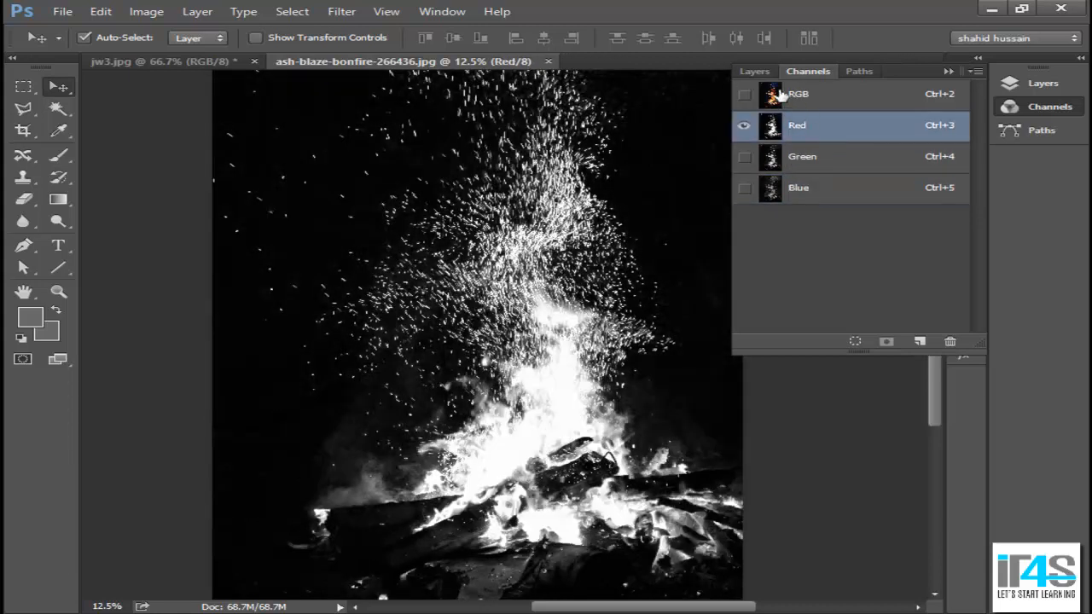
{"action": "mouse_move", "coordinate": [862, 167]}
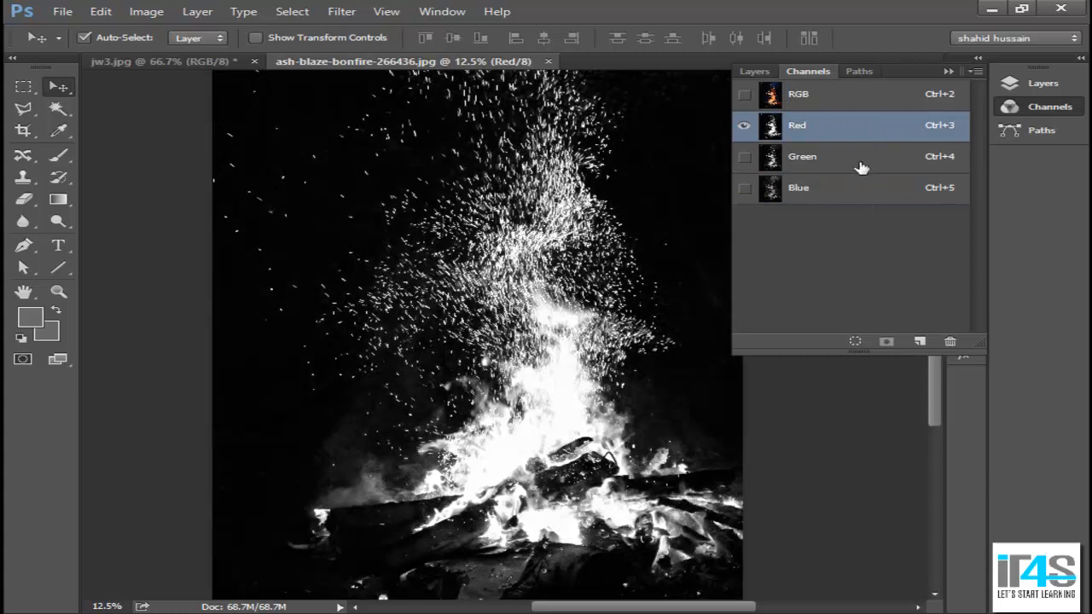
{"action": "mouse_move", "coordinate": [887, 213]}
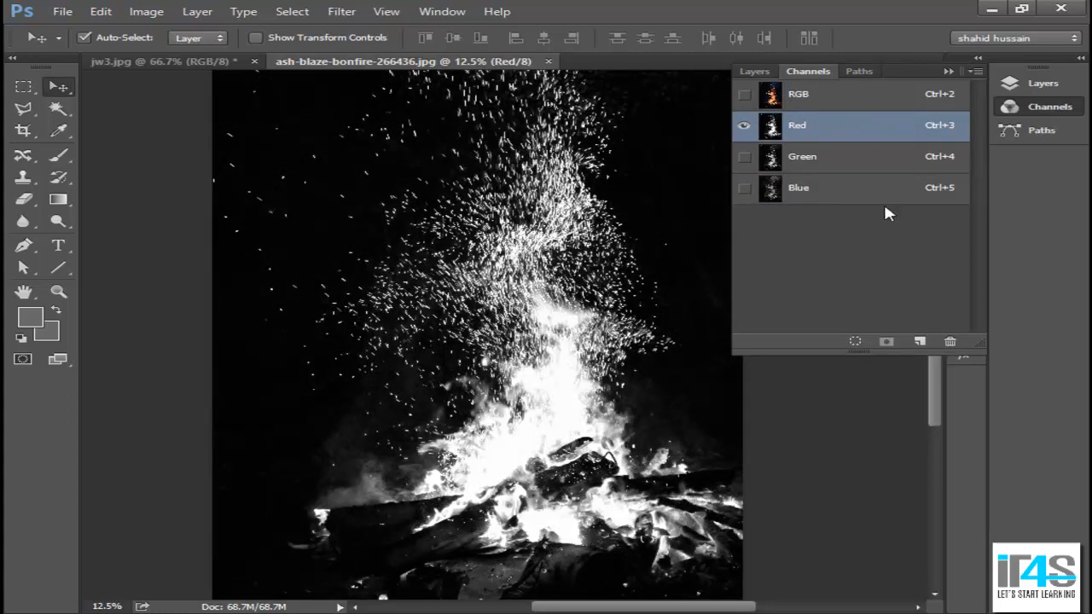
{"action": "mouse_move", "coordinate": [401, 247]}
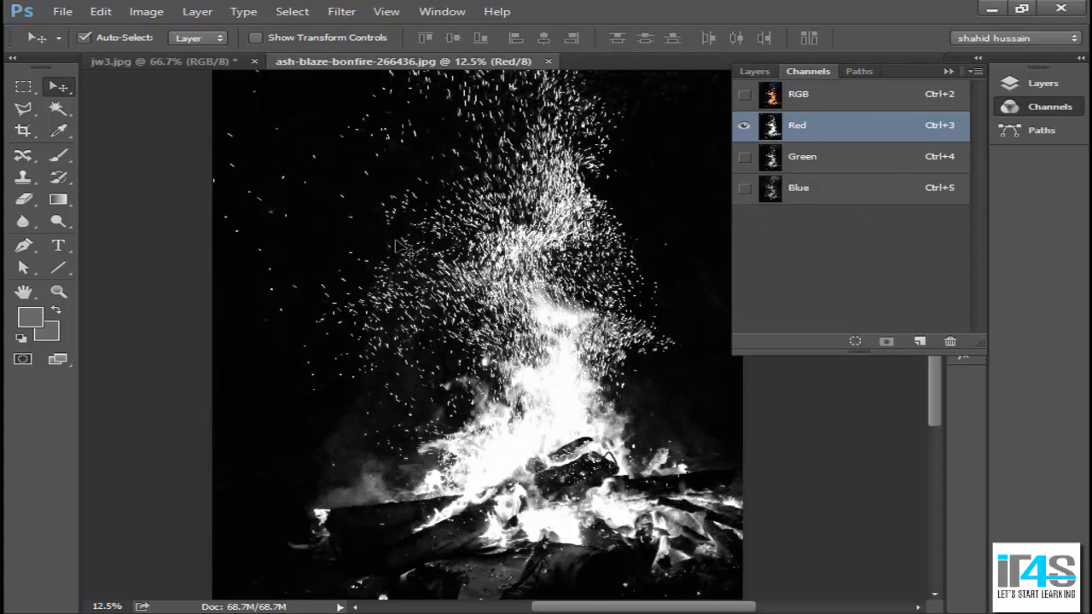
{"action": "left_click", "coordinate": [802, 157]}
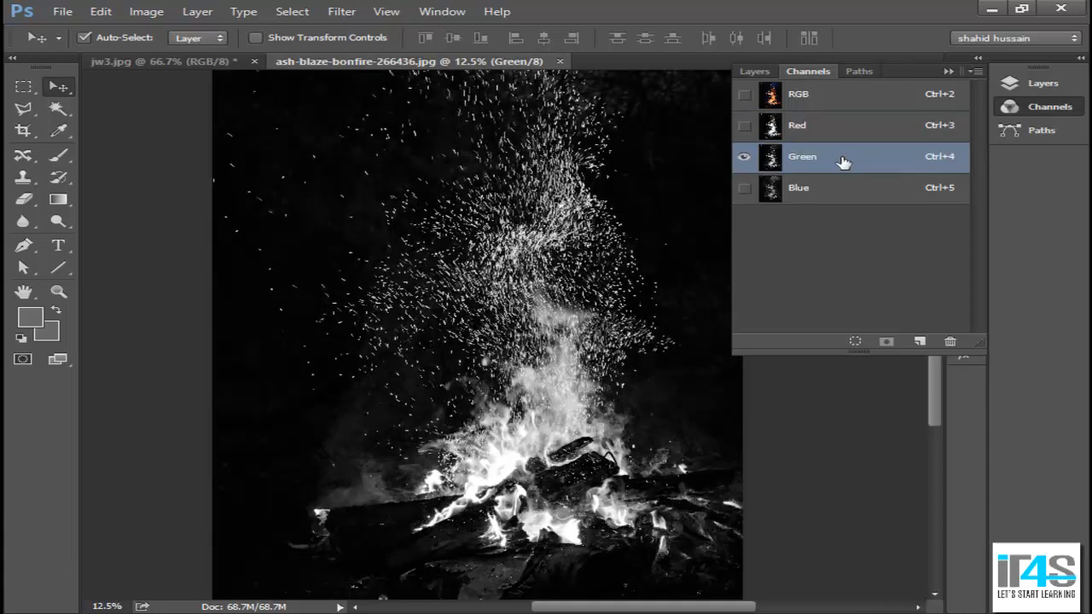
{"action": "left_click", "coordinate": [797, 125]}
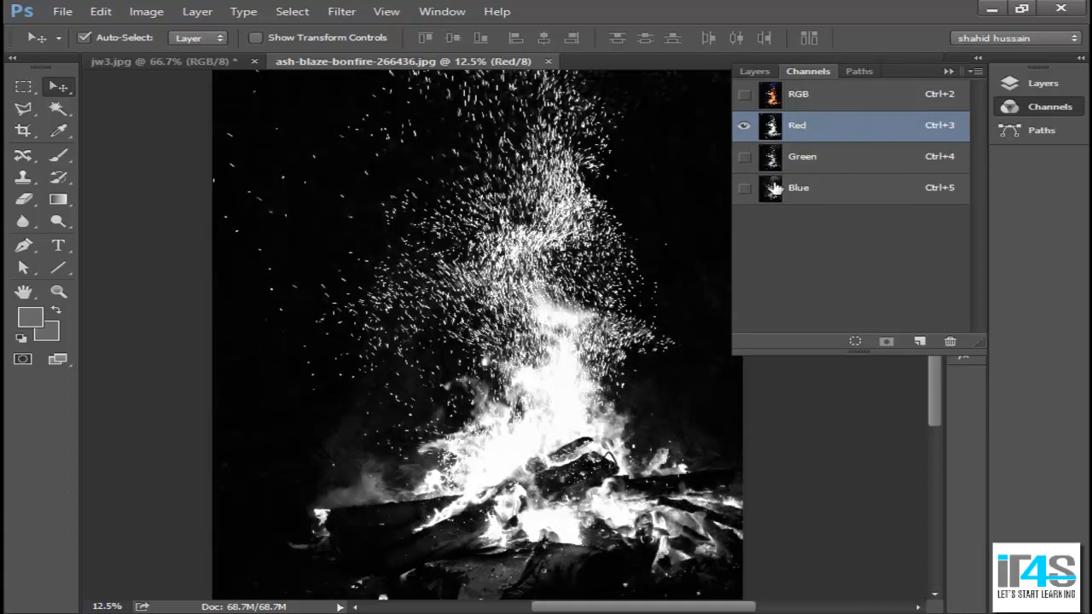
{"action": "mouse_move", "coordinate": [543, 572]}
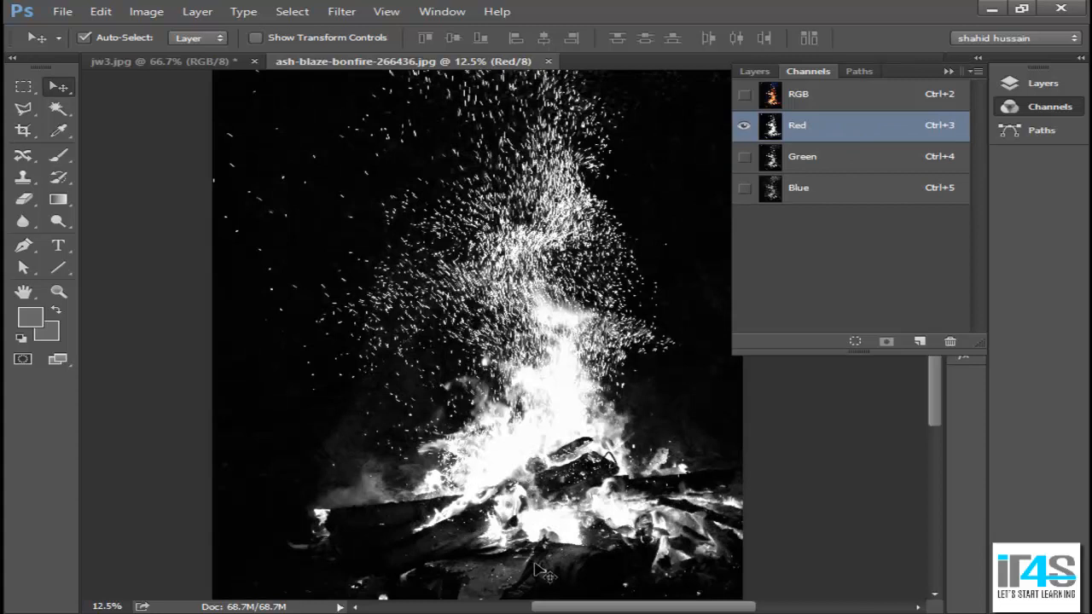
{"action": "mouse_move", "coordinate": [826, 154]}
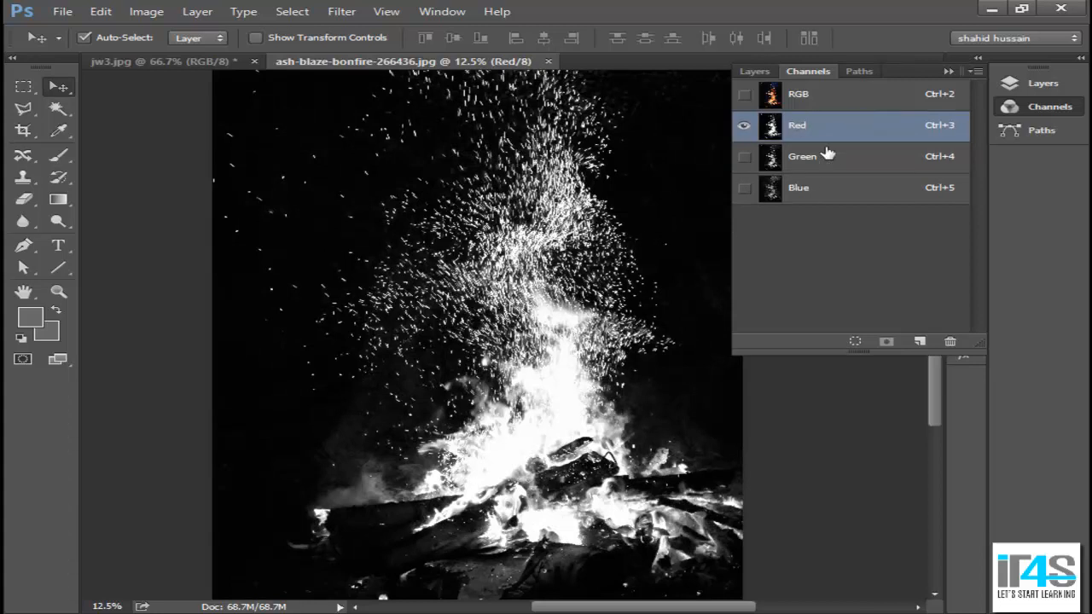
{"action": "mouse_move", "coordinate": [837, 145]}
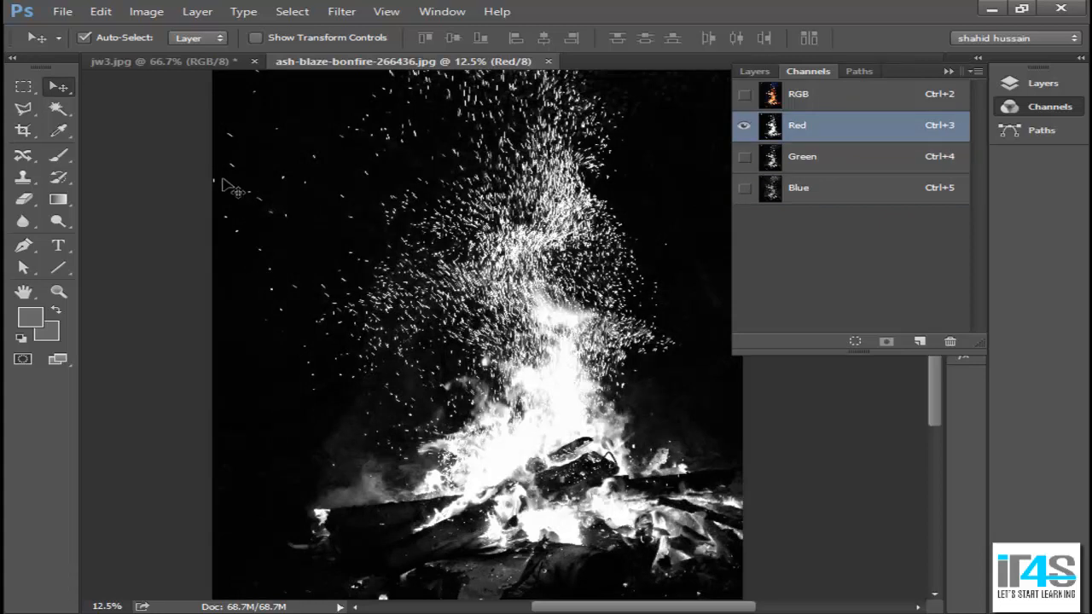
{"action": "mouse_move", "coordinate": [647, 467]}
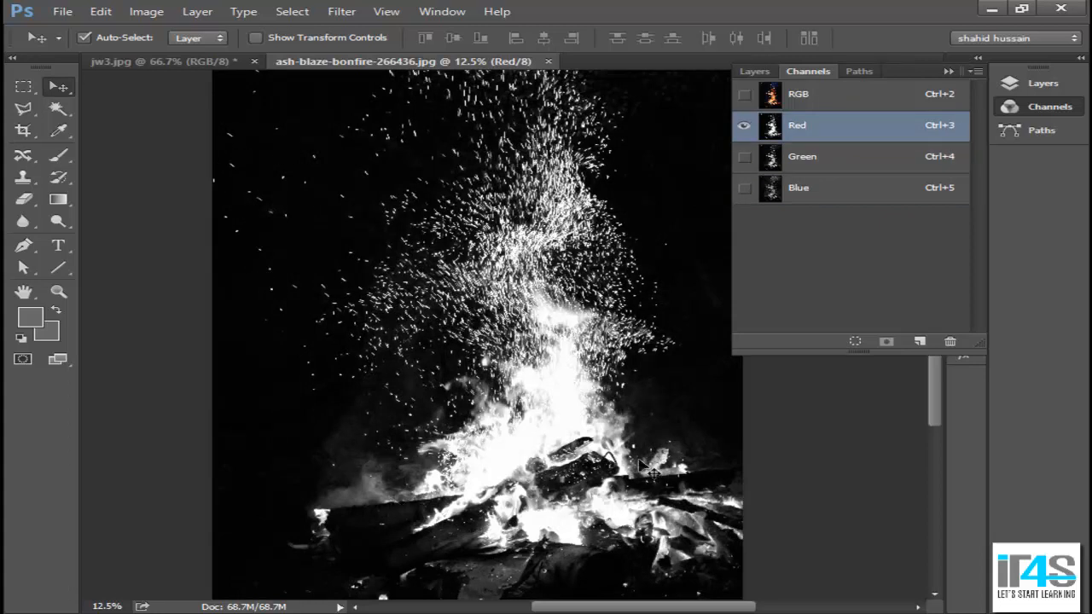
- Duplicate the Red channel to create a 'Red copy' channel shown on its own
{"action": "left_click_drag", "start_coordinate": [797, 127], "coordinate": [797, 292]}
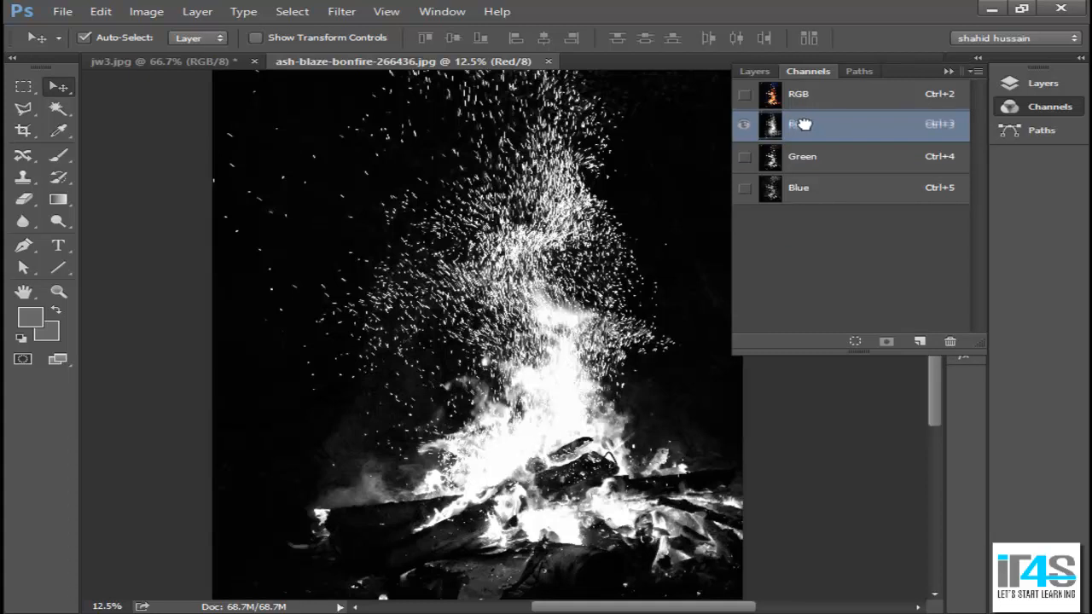
{"action": "left_click", "coordinate": [744, 124]}
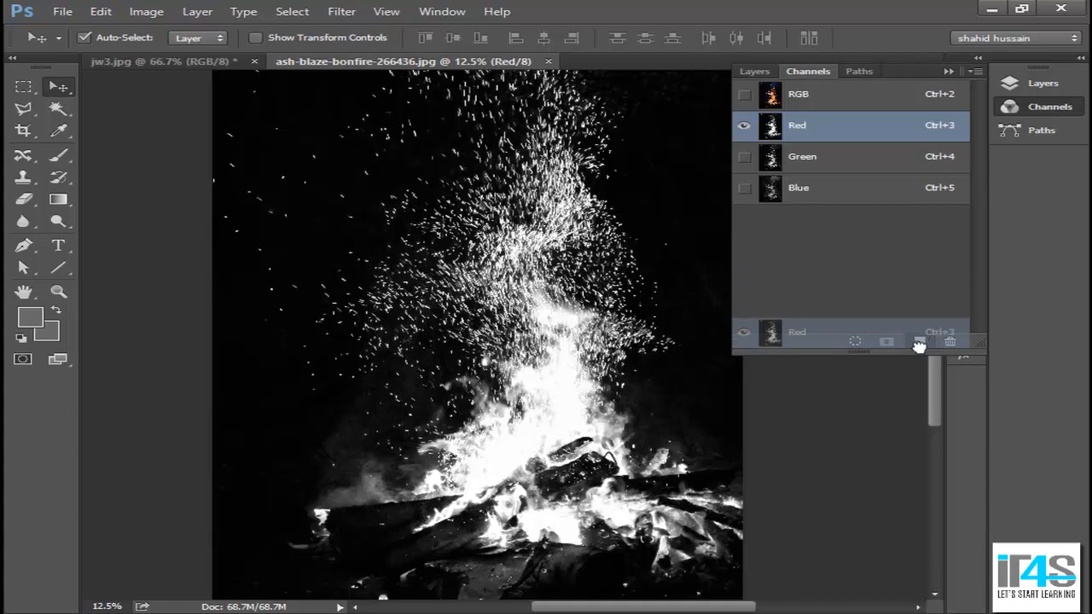
{"action": "left_click", "coordinate": [918, 342]}
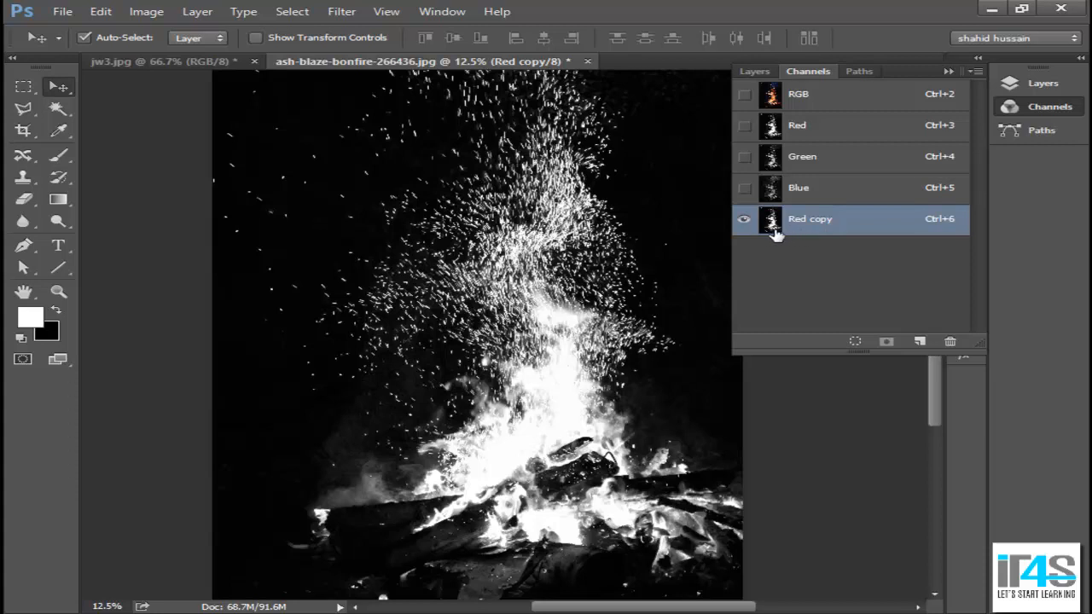
{"action": "mouse_move", "coordinate": [669, 237]}
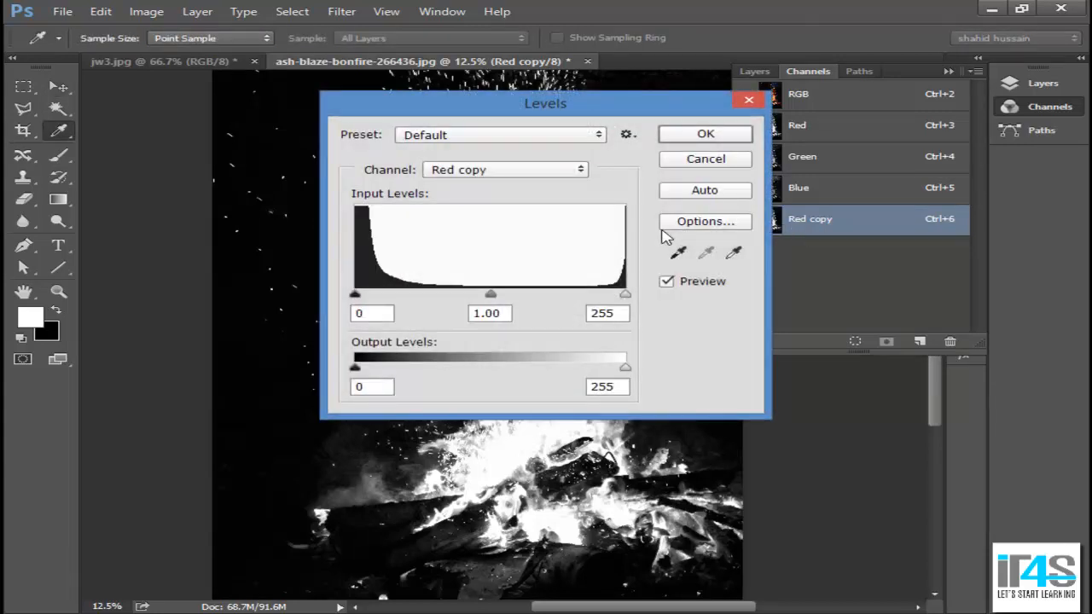
- In Levels on Red copy, experiment with the shadow input level to darken the background
{"action": "left_click_drag", "start_coordinate": [546, 103], "coordinate": [509, 218]}
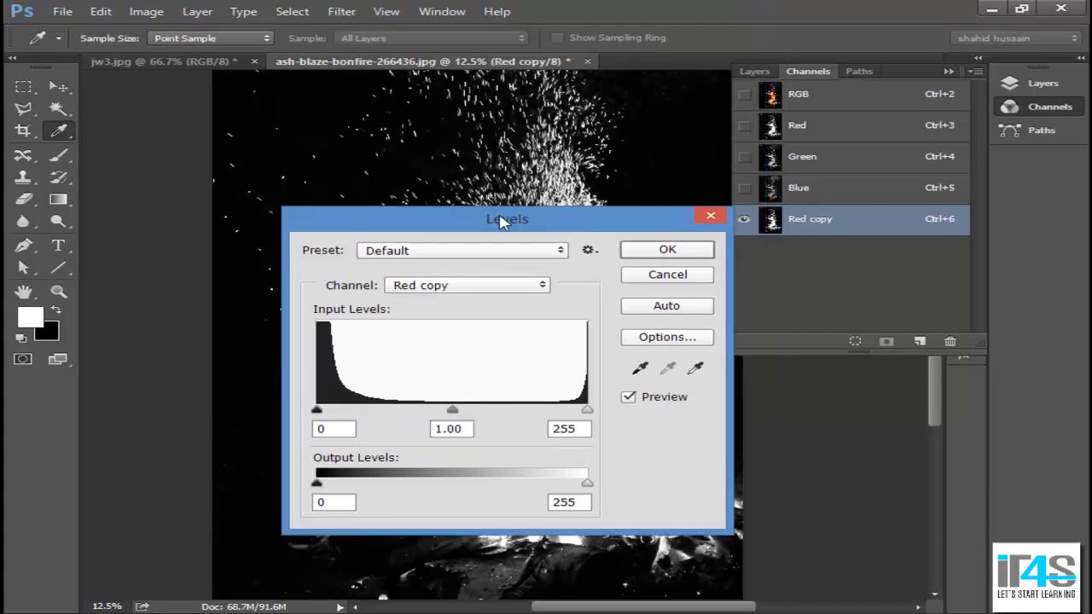
{"action": "left_click_drag", "start_coordinate": [508, 218], "coordinate": [560, 68]}
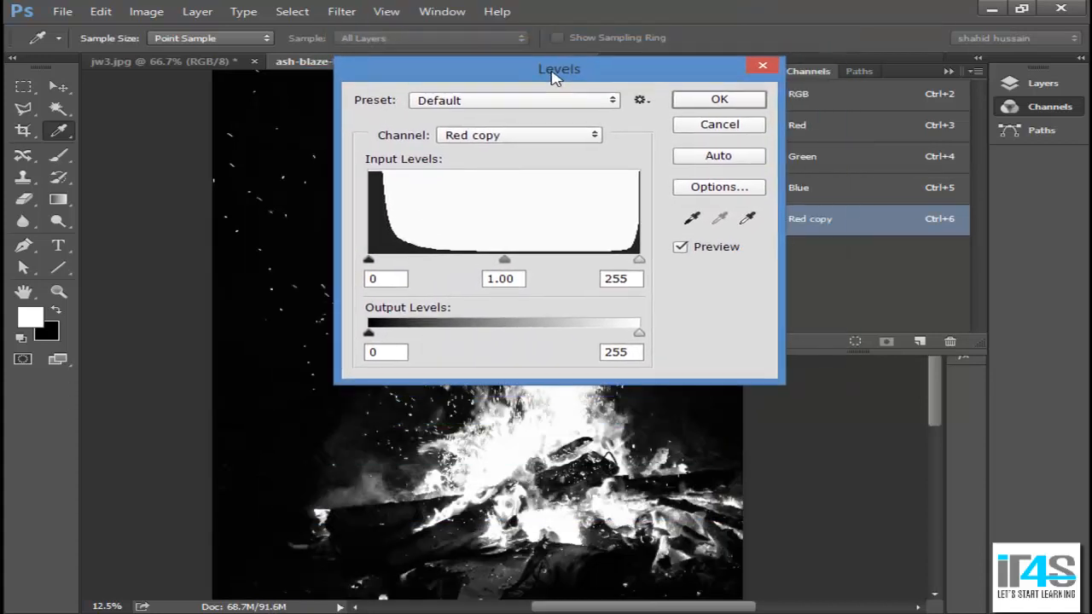
{"action": "left_click_drag", "start_coordinate": [560, 69], "coordinate": [625, 49]}
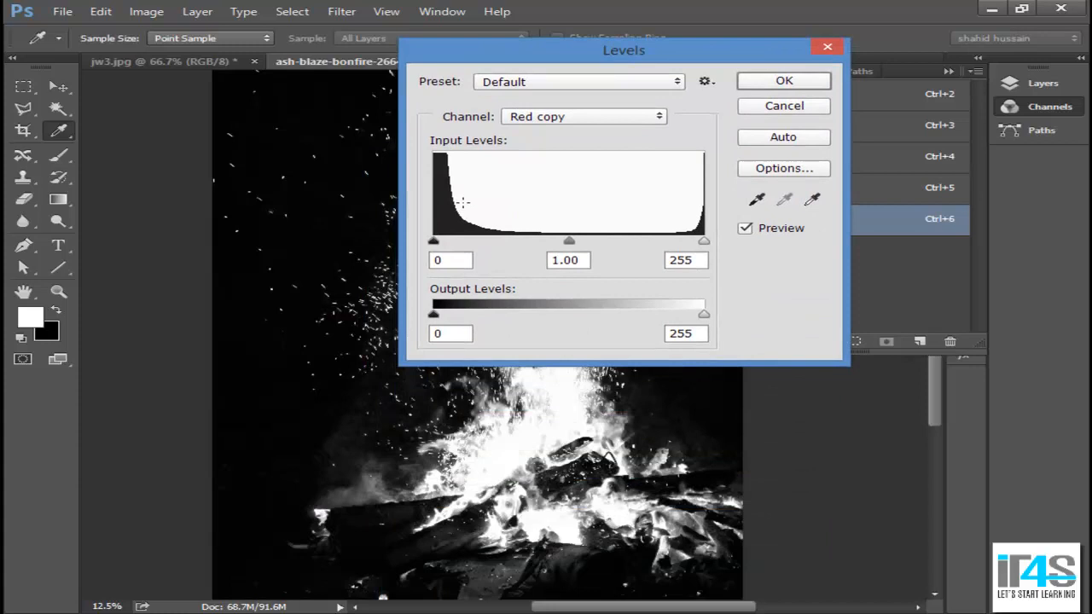
{"action": "mouse_move", "coordinate": [430, 255]}
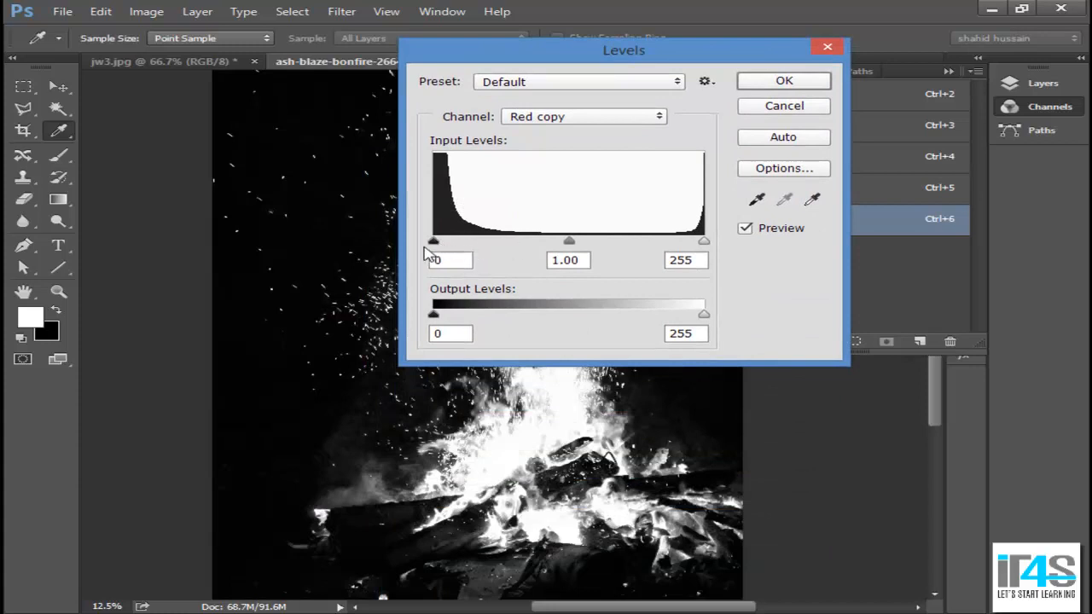
{"action": "left_click_drag", "start_coordinate": [433, 240], "coordinate": [447, 240]}
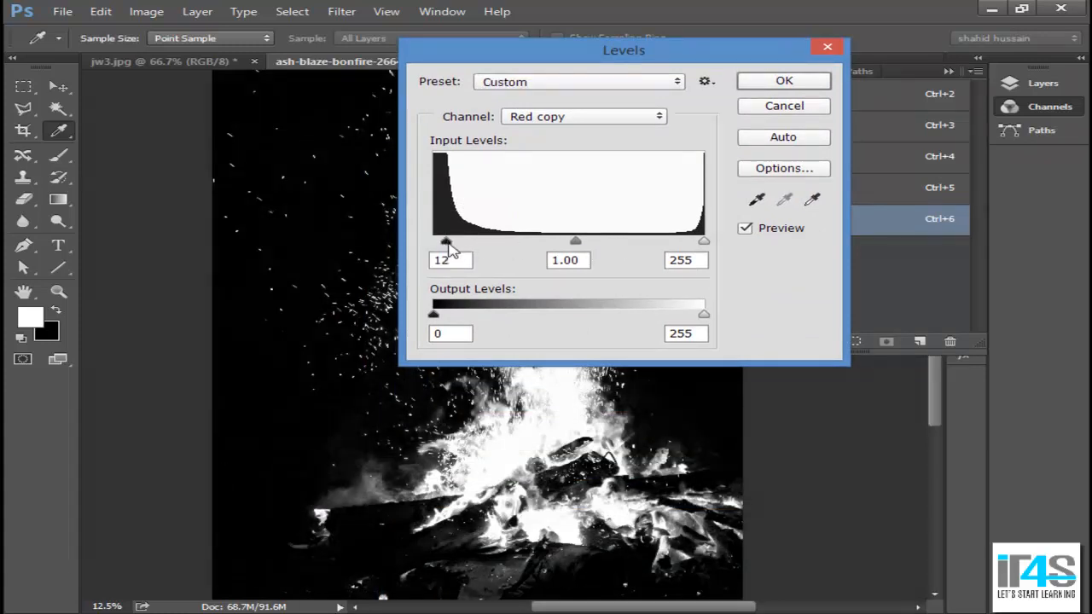
{"action": "left_click_drag", "start_coordinate": [445, 240], "coordinate": [499, 241]}
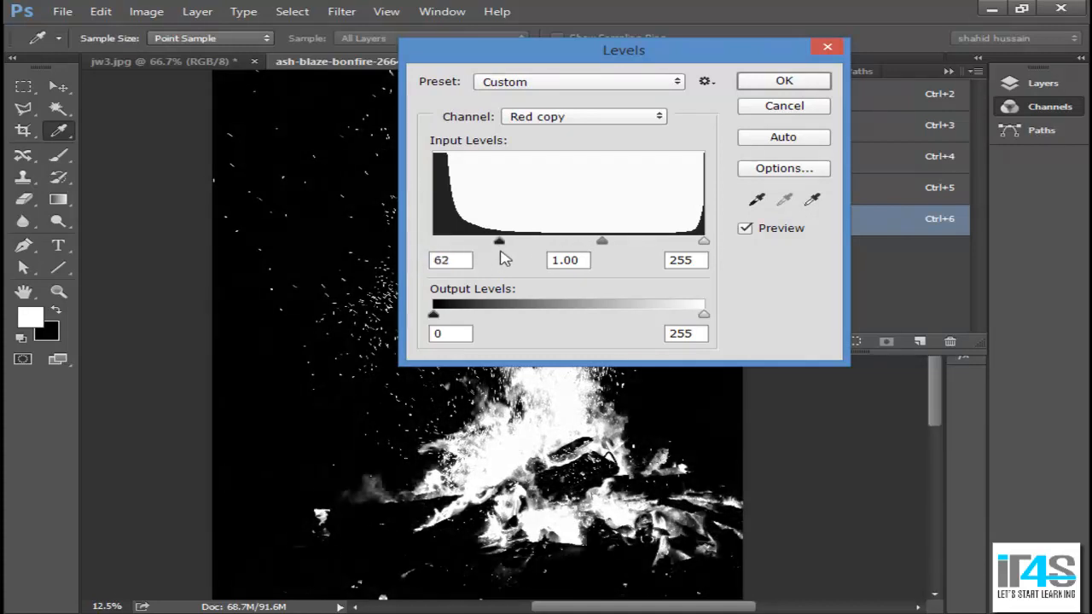
{"action": "left_click_drag", "start_coordinate": [499, 241], "coordinate": [510, 241]}
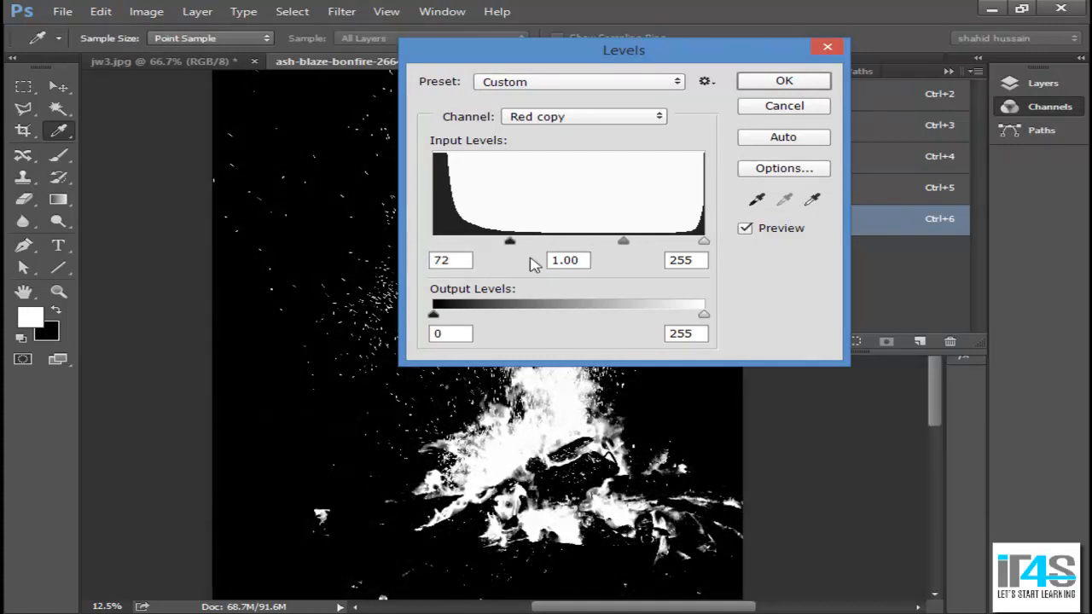
{"action": "left_click_drag", "start_coordinate": [510, 240], "coordinate": [435, 241]}
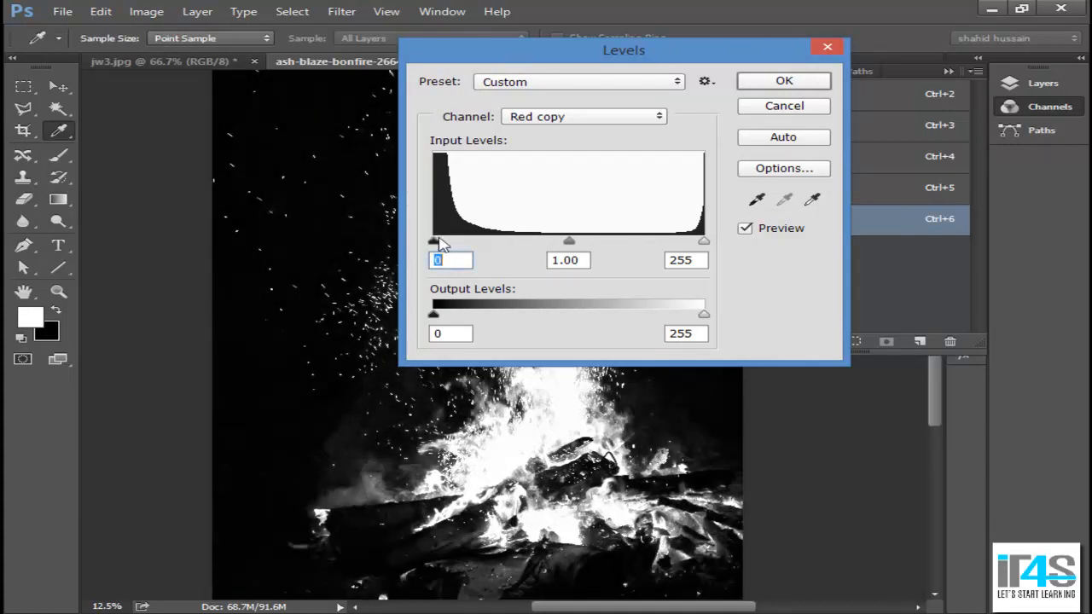
{"action": "left_click_drag", "start_coordinate": [434, 240], "coordinate": [447, 240]}
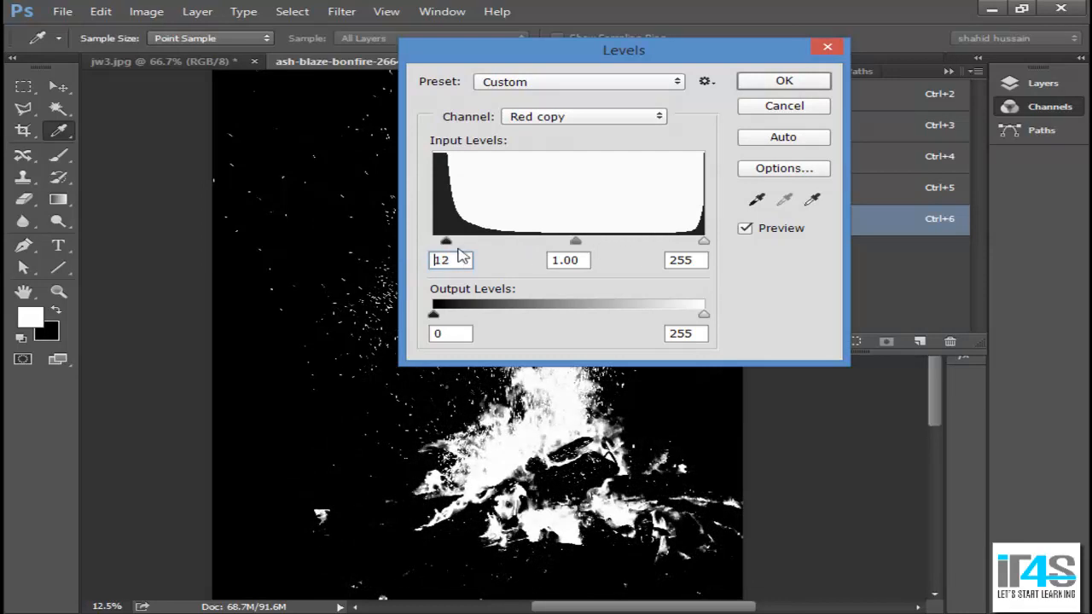
- Lower the white input level to about 160 so flames turn bright white, and apply Levels
{"action": "left_click_drag", "start_coordinate": [703, 241], "coordinate": [657, 241]}
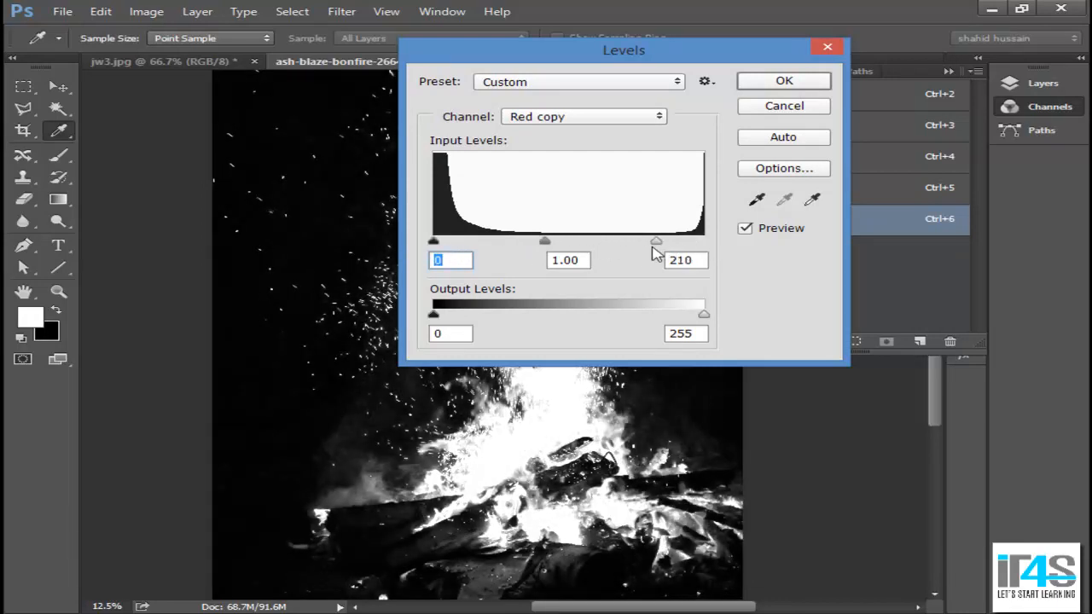
{"action": "left_click_drag", "start_coordinate": [657, 241], "coordinate": [565, 240]}
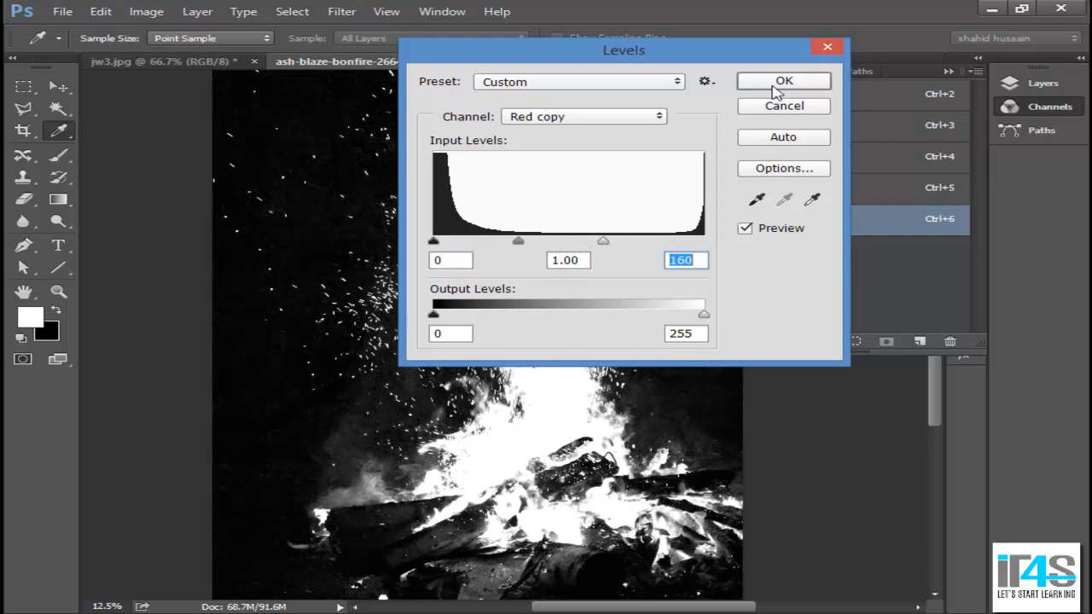
{"action": "left_click", "coordinate": [782, 80]}
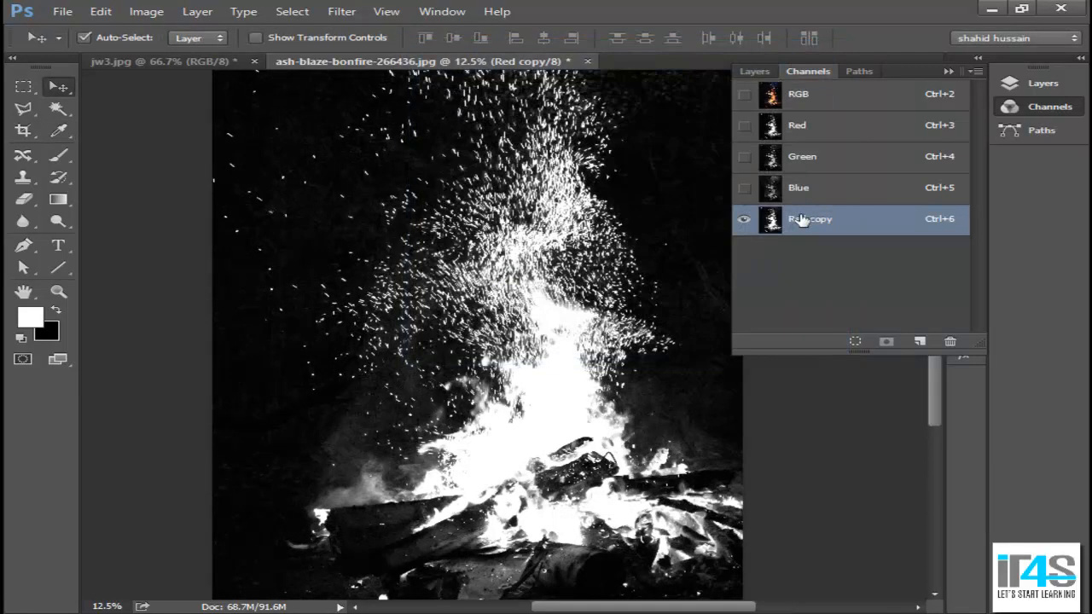
{"action": "mouse_move", "coordinate": [794, 236]}
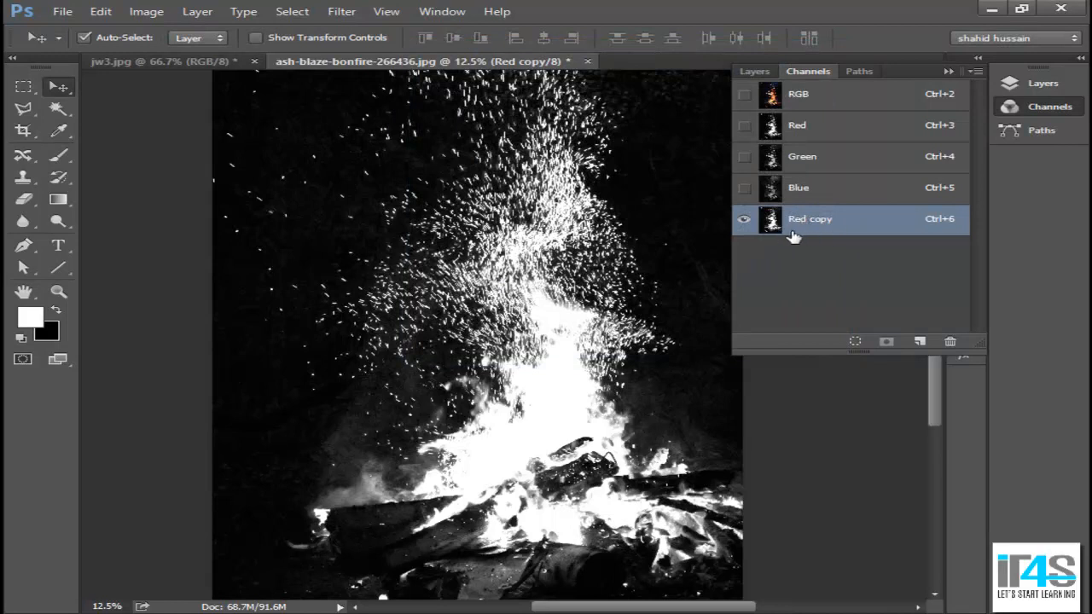
{"action": "mouse_move", "coordinate": [775, 239]}
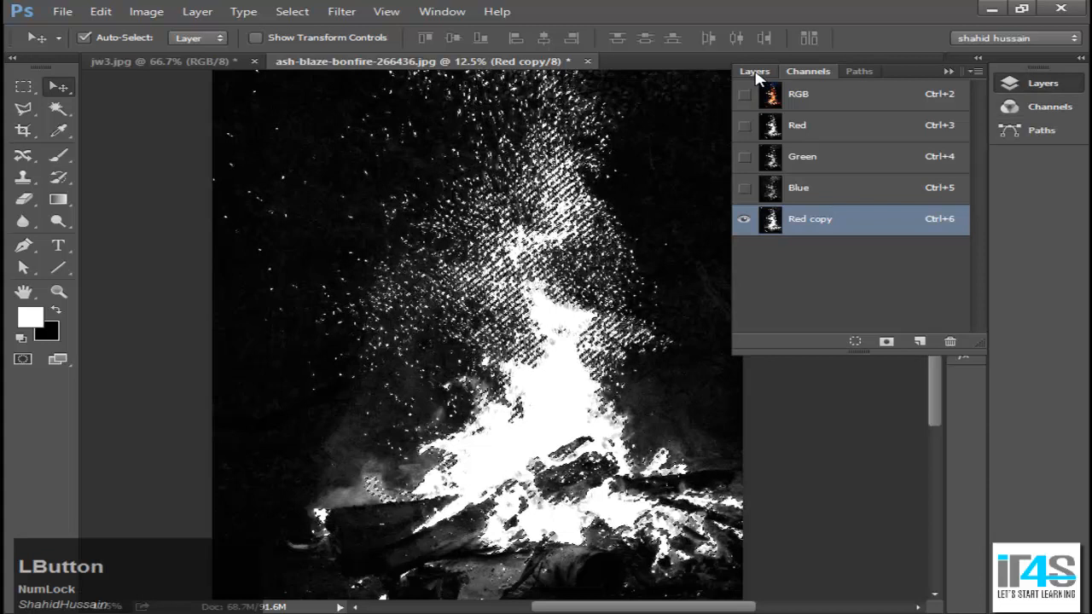
- Return to the Layers panel after whitening the flame area on Red copy
{"action": "left_click", "coordinate": [754, 72]}
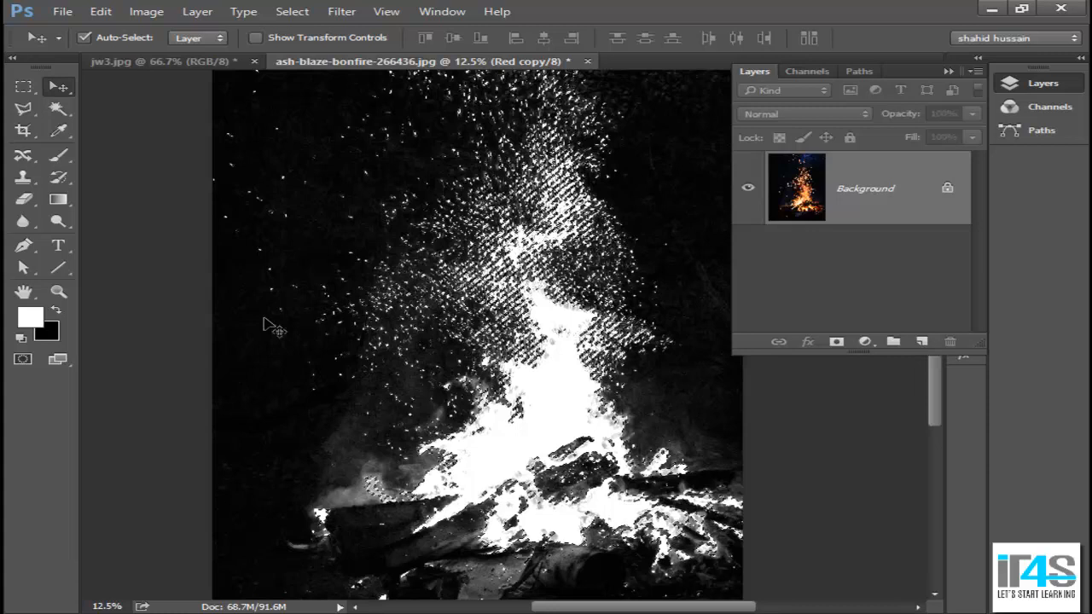
{"action": "mouse_move", "coordinate": [759, 113]}
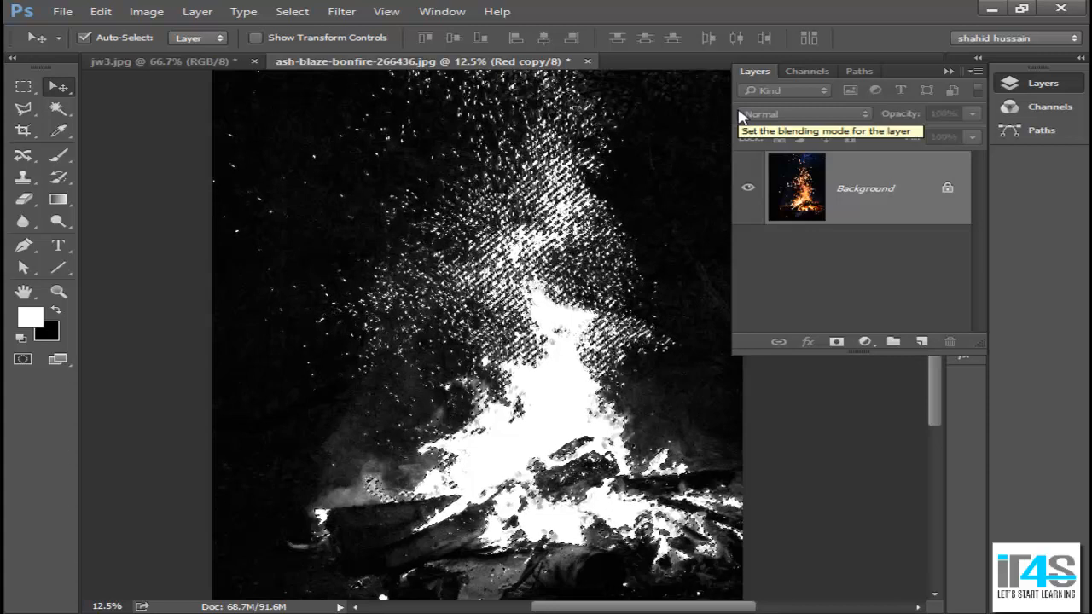
{"action": "mouse_move", "coordinate": [692, 215]}
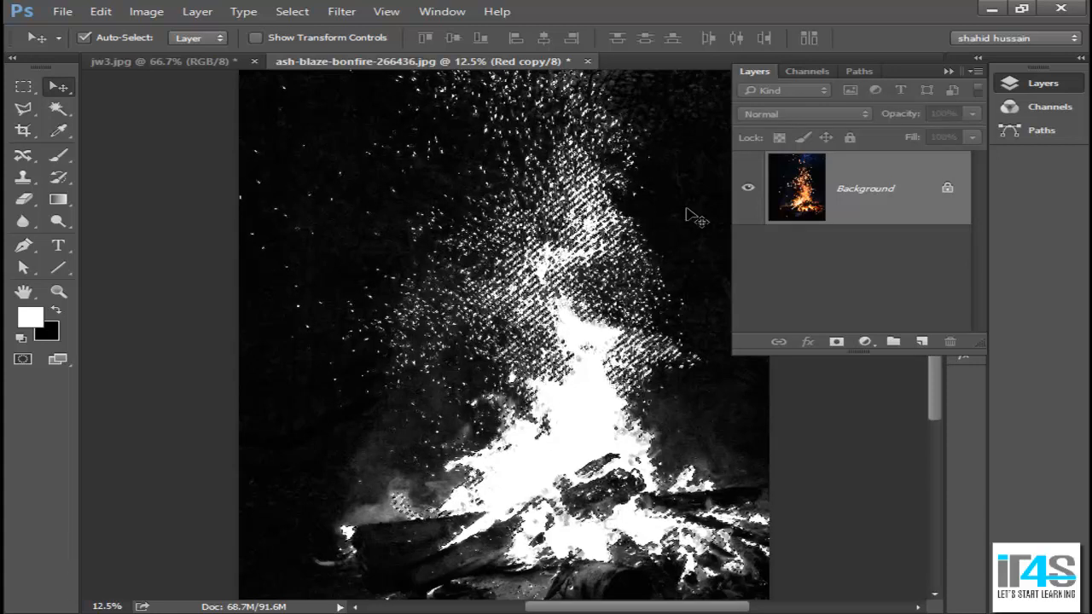
{"action": "key", "text": "ctrl+minus"}
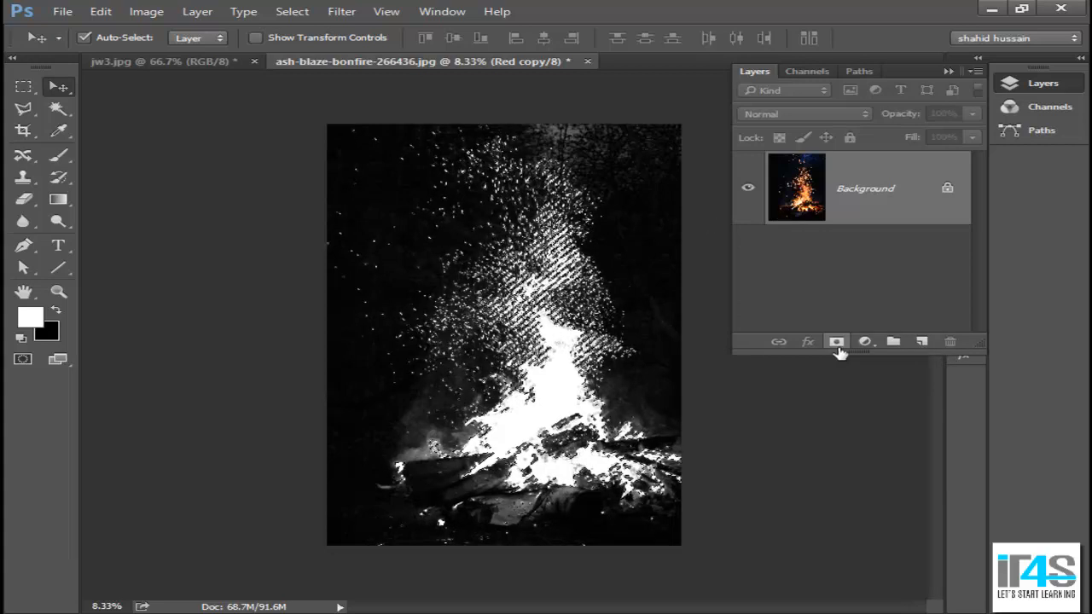
- Add a channel-based layer mask so only the fire shows on transparency, ready to move
{"action": "left_click", "coordinate": [837, 341]}
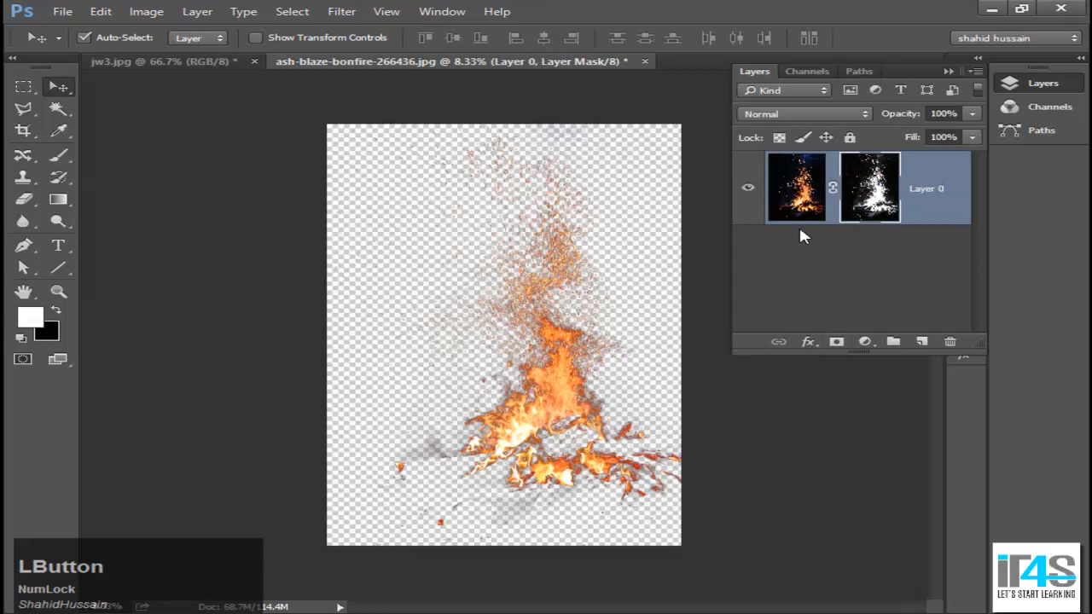
{"action": "mouse_move", "coordinate": [782, 180]}
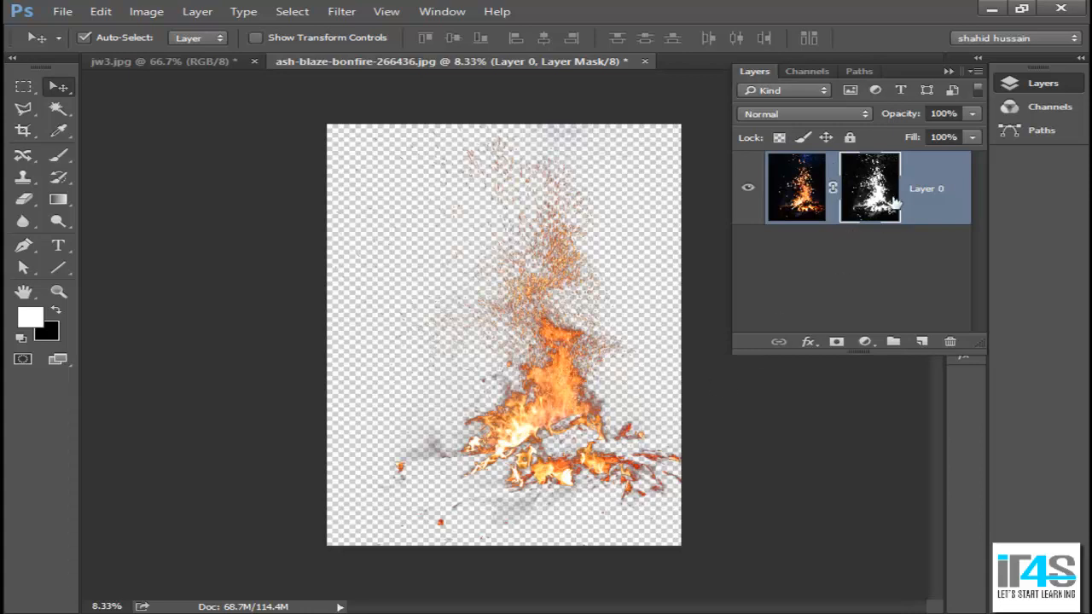
{"action": "mouse_move", "coordinate": [564, 395]}
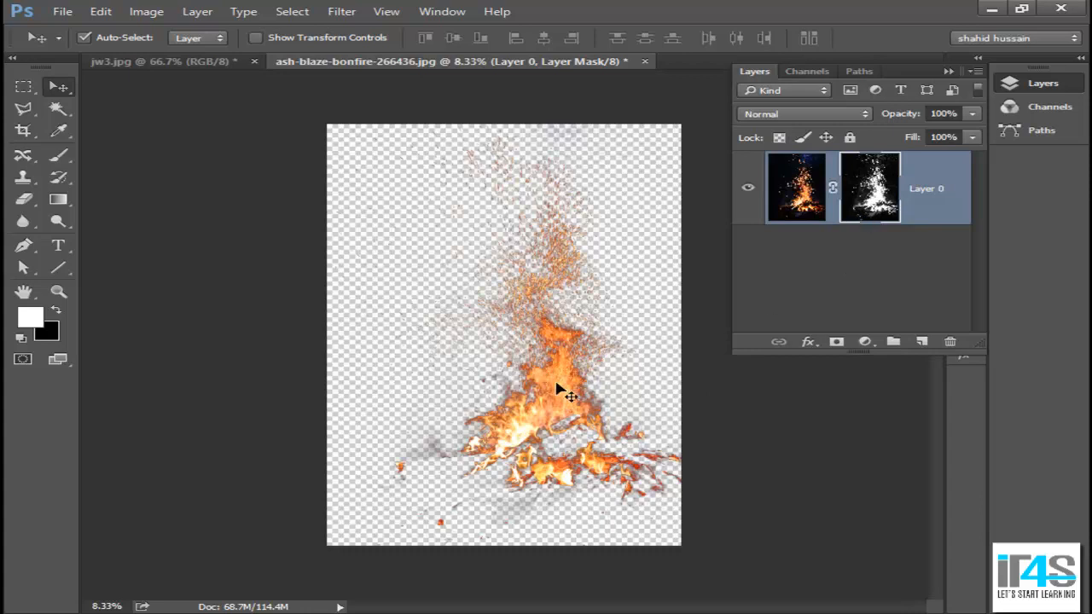
{"action": "left_click", "coordinate": [562, 396]}
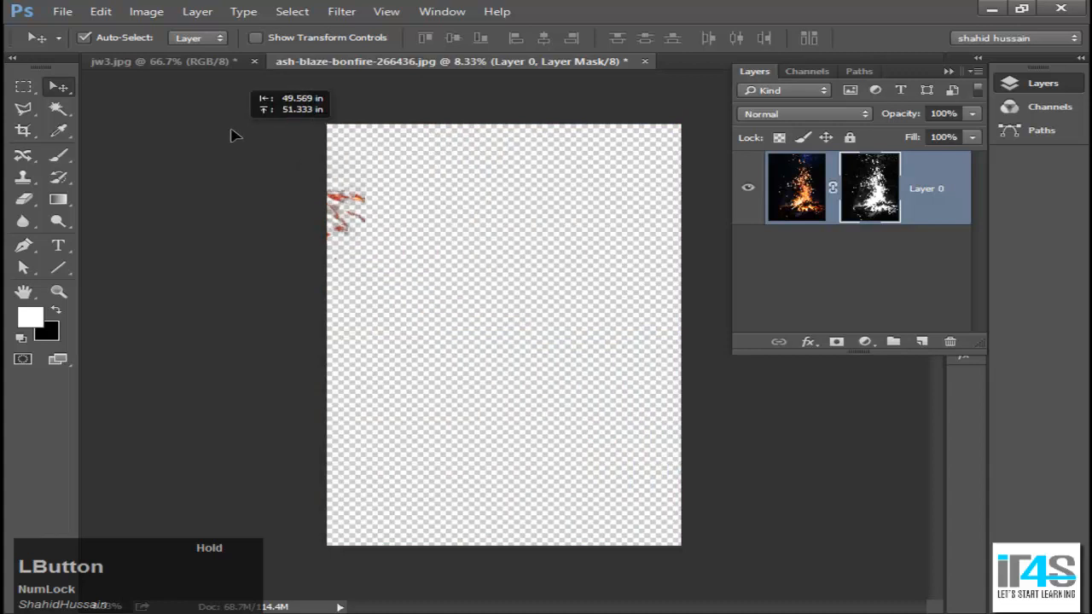
- Drop the masked fire into the jw3.jpg poster as Layer 1 and position it over the scene
{"action": "left_click", "coordinate": [162, 61]}
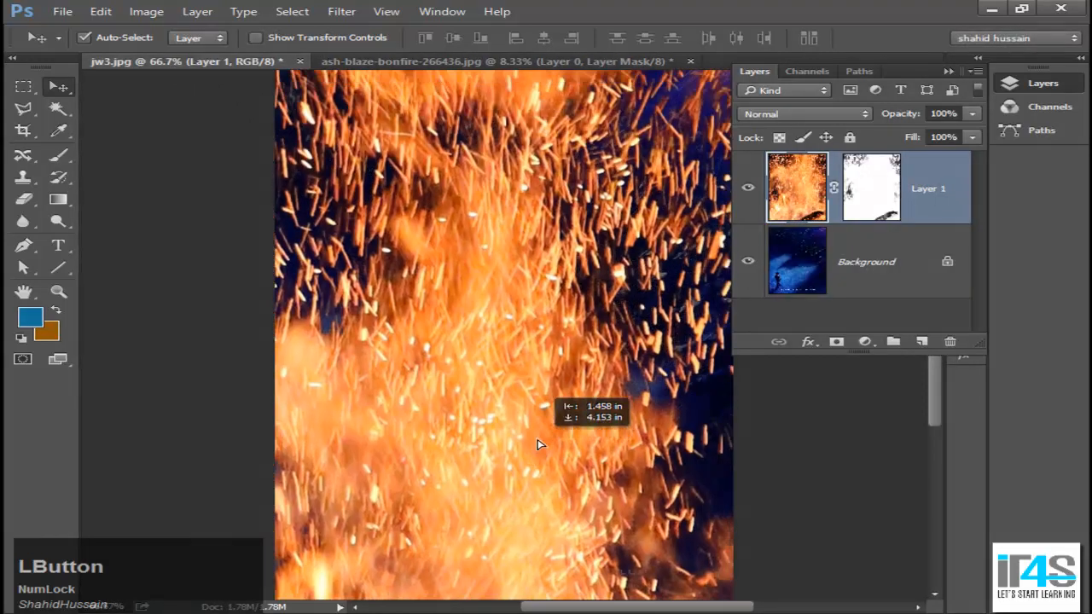
{"action": "left_click_drag", "start_coordinate": [538, 444], "coordinate": [649, 464]}
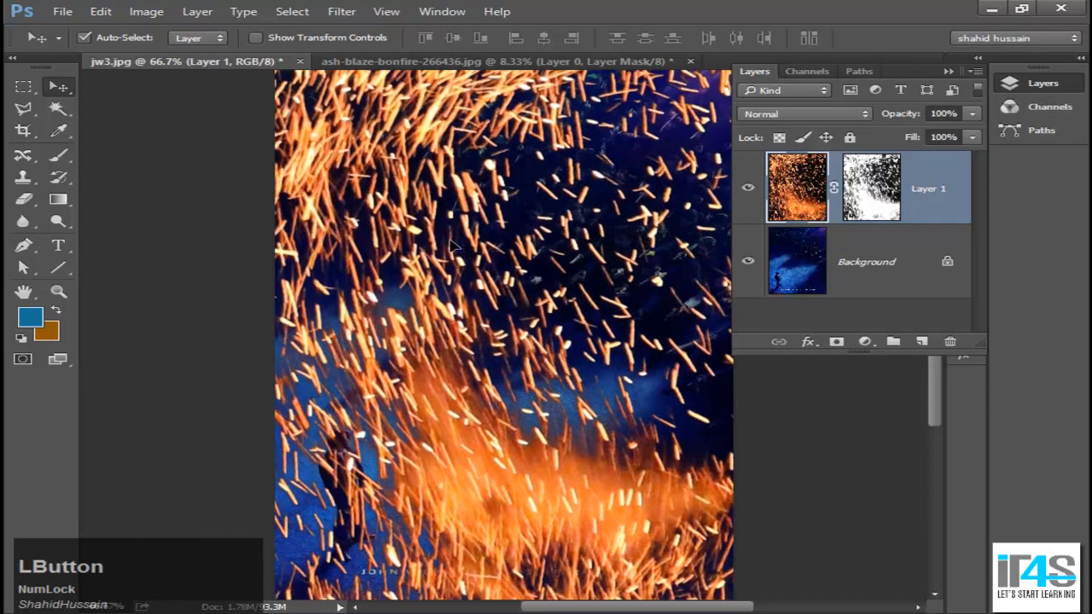
{"action": "left_click_drag", "start_coordinate": [452, 247], "coordinate": [532, 338]}
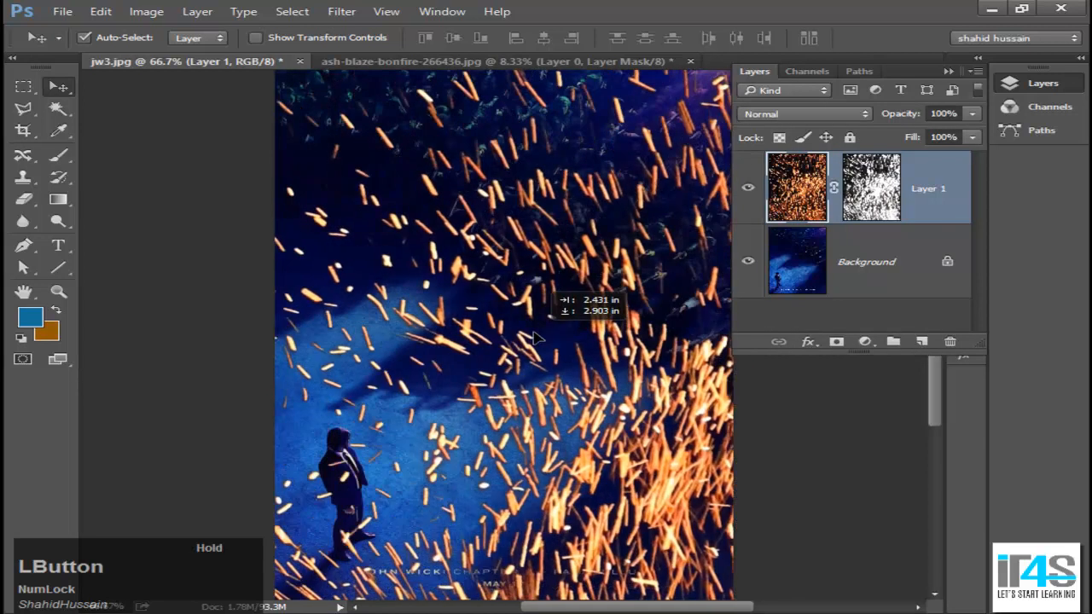
{"action": "left_click_drag", "start_coordinate": [537, 338], "coordinate": [679, 271]}
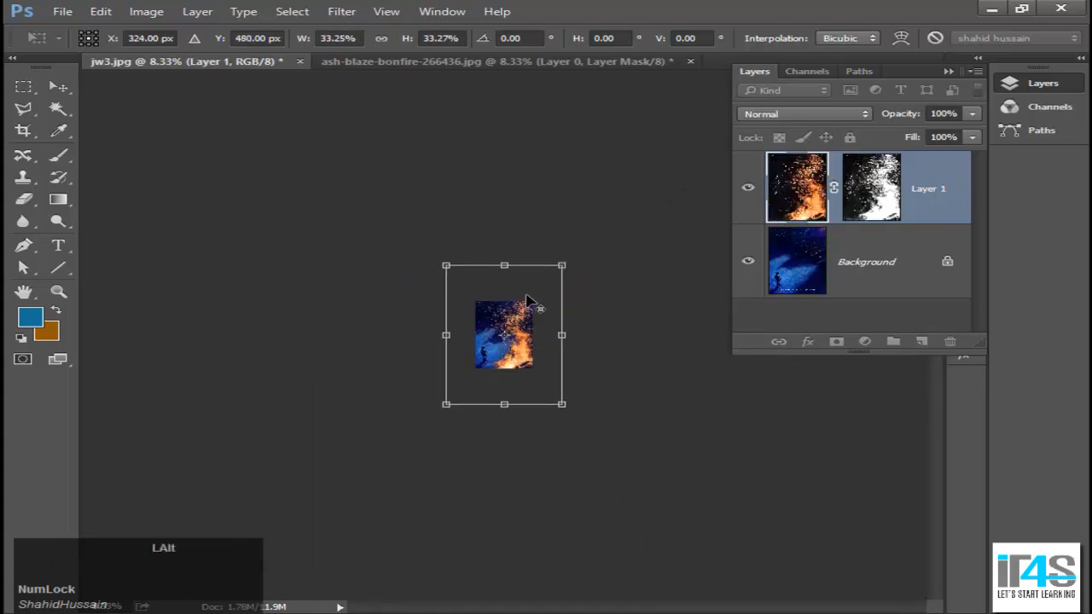
- Free-transform the fire layer to fit the poster, then blend it with Lighter Color
{"action": "left_click_drag", "start_coordinate": [562, 266], "coordinate": [532, 303]}
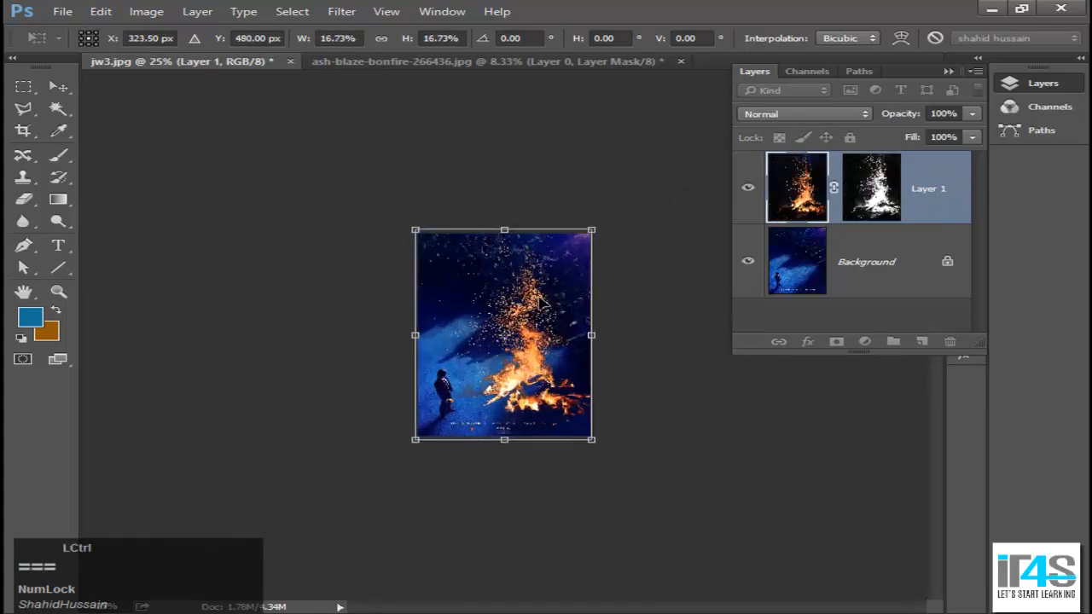
{"action": "left_click_drag", "start_coordinate": [503, 334], "coordinate": [482, 362]}
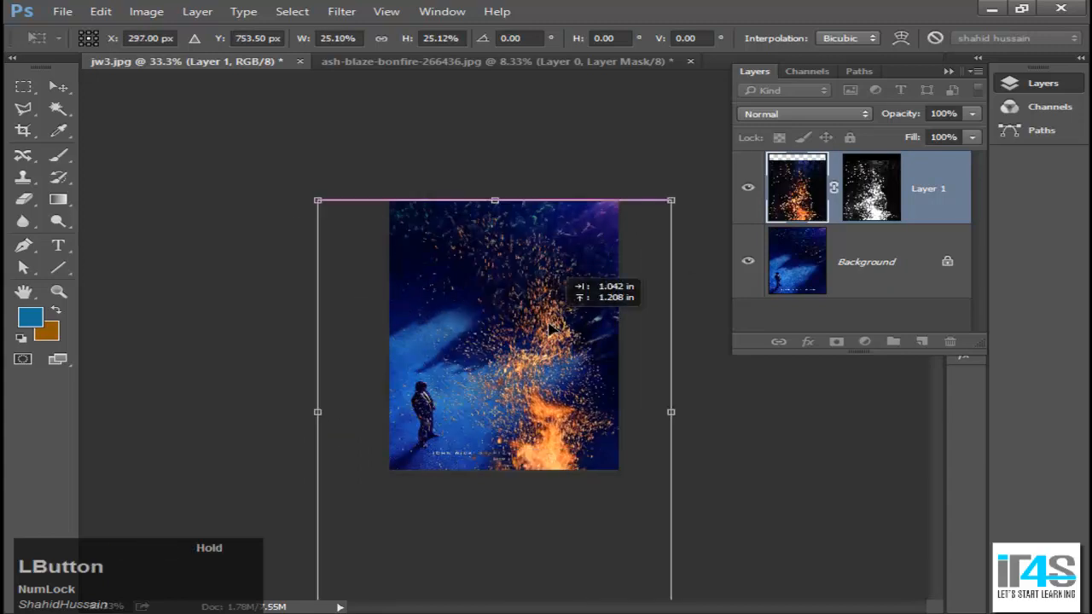
{"action": "left_click_drag", "start_coordinate": [671, 201], "coordinate": [681, 160]}
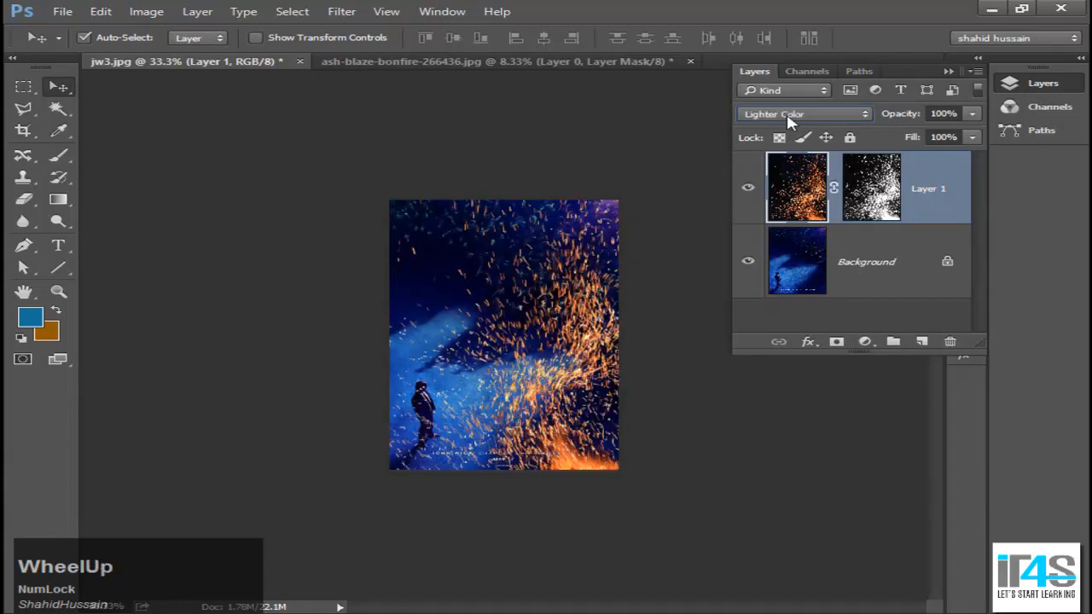
- With opacity at 45%, zoom in and shift the sparks toward the right of the poster
{"action": "scroll", "scroll_direction": "down", "scroll_amount": 3}
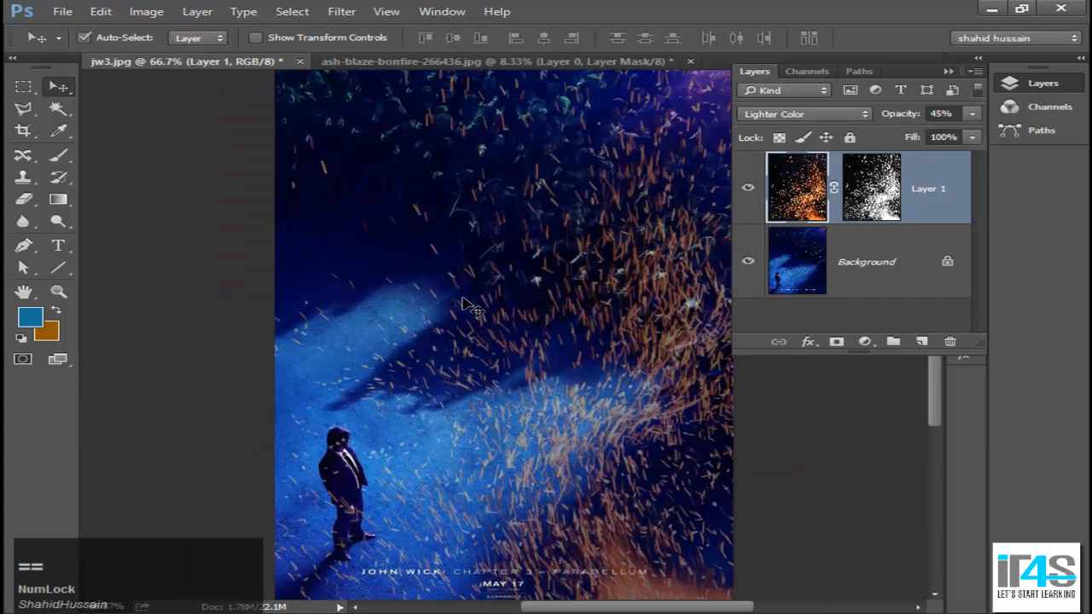
{"action": "left_click_drag", "start_coordinate": [470, 307], "coordinate": [538, 359]}
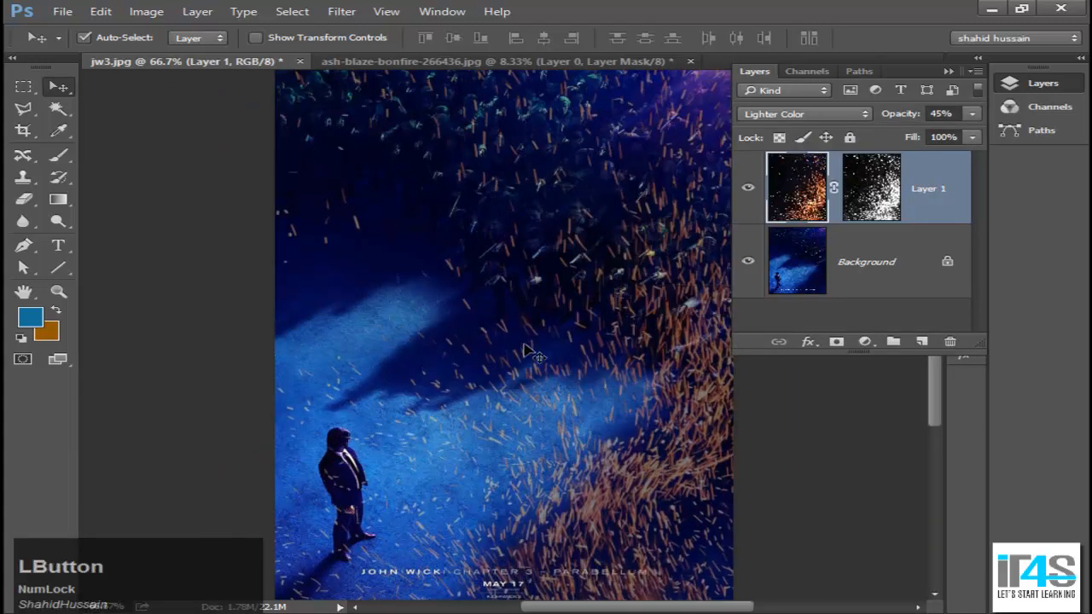
{"action": "mouse_move", "coordinate": [560, 410]}
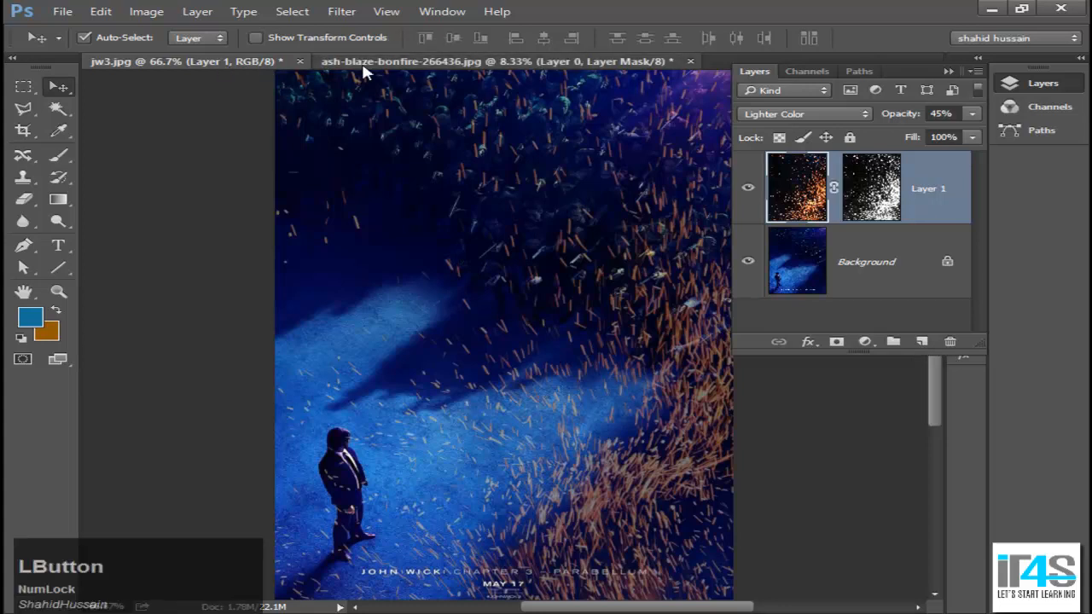
{"action": "mouse_move", "coordinate": [236, 236]}
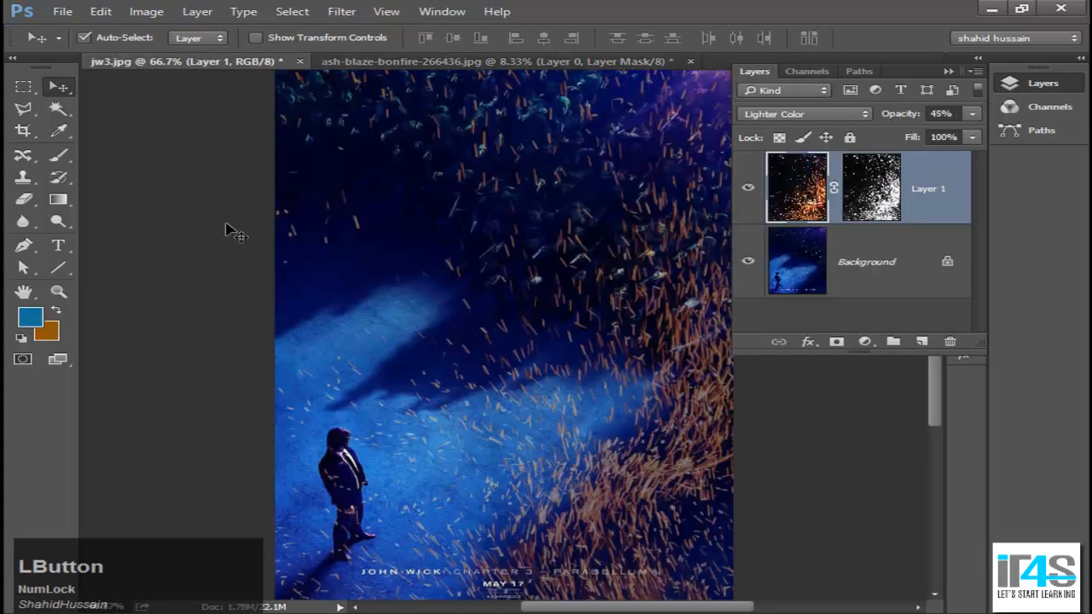